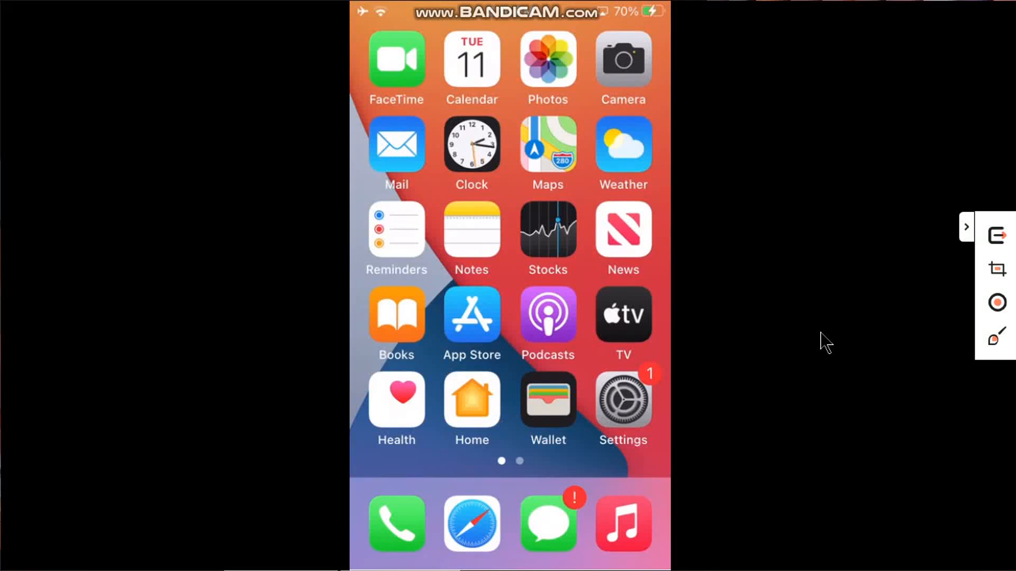
View the ios.cfw.guide unsigned-firmware page listing 14.8 and 15.0.2 expiration dates
{"action": "left_click", "coordinate": [471, 524]}
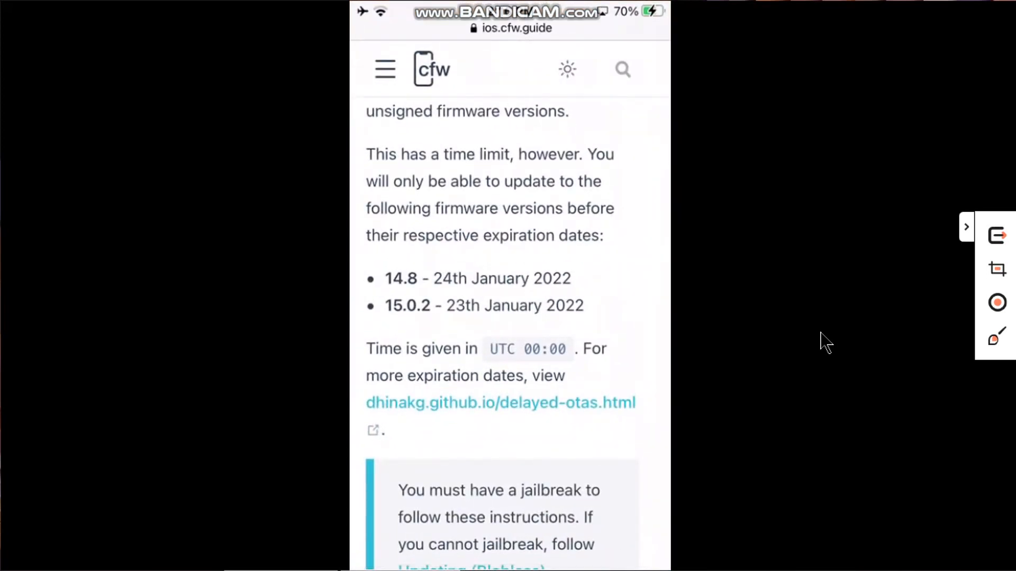
{"action": "mouse_move", "coordinate": [405, 298]}
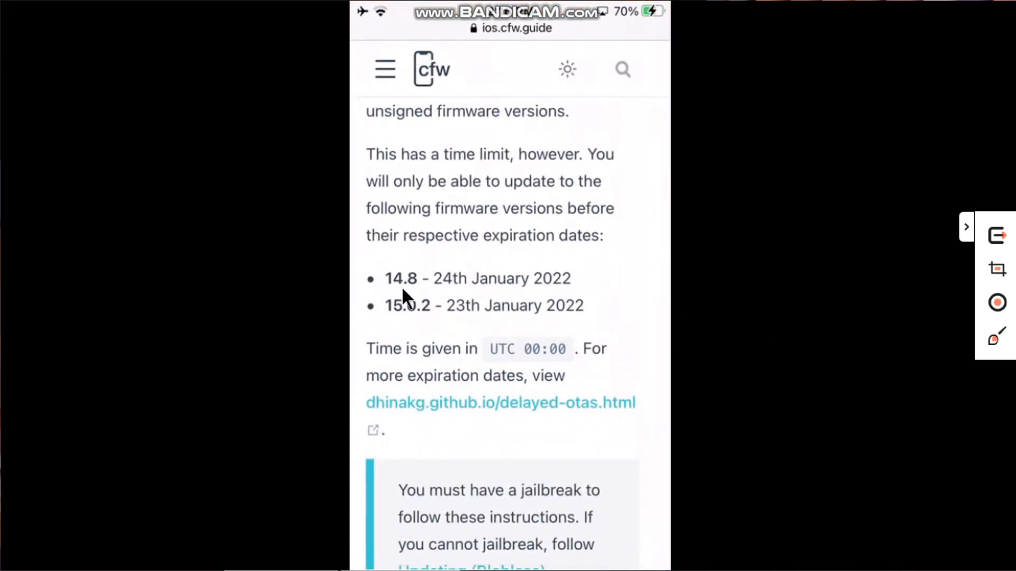
{"action": "mouse_move", "coordinate": [483, 320]}
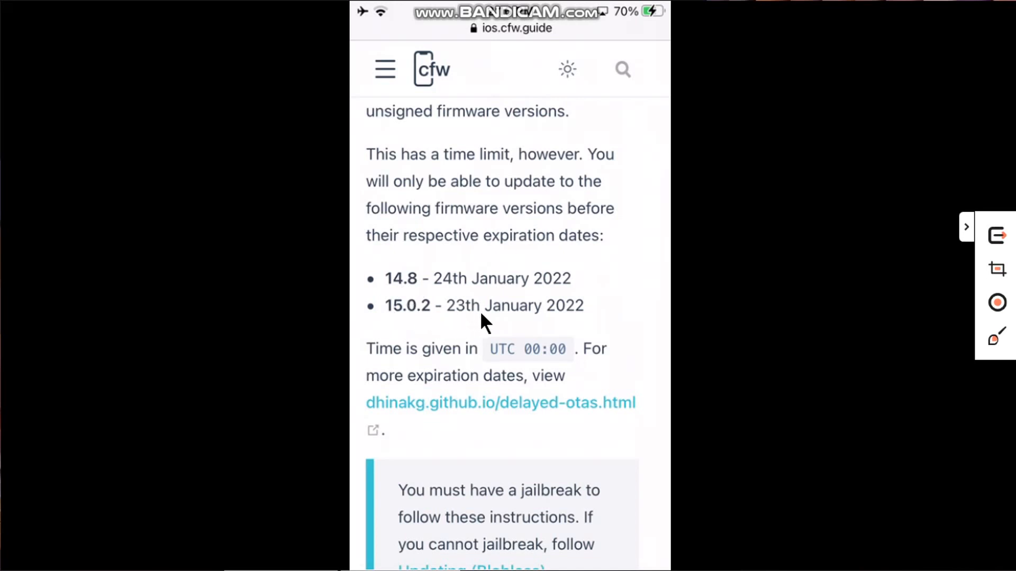
{"action": "mouse_move", "coordinate": [418, 334]}
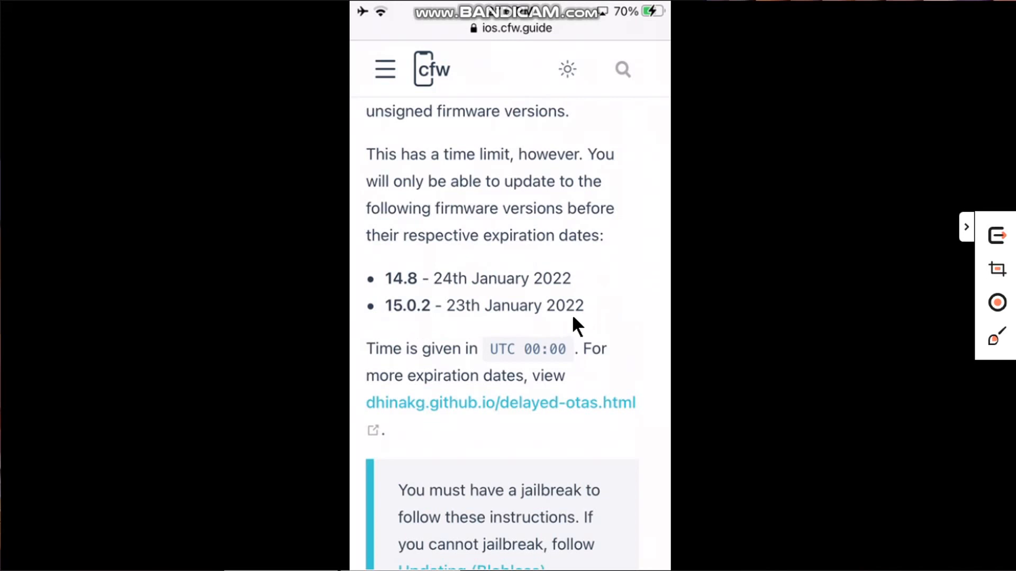
{"action": "mouse_move", "coordinate": [437, 323]}
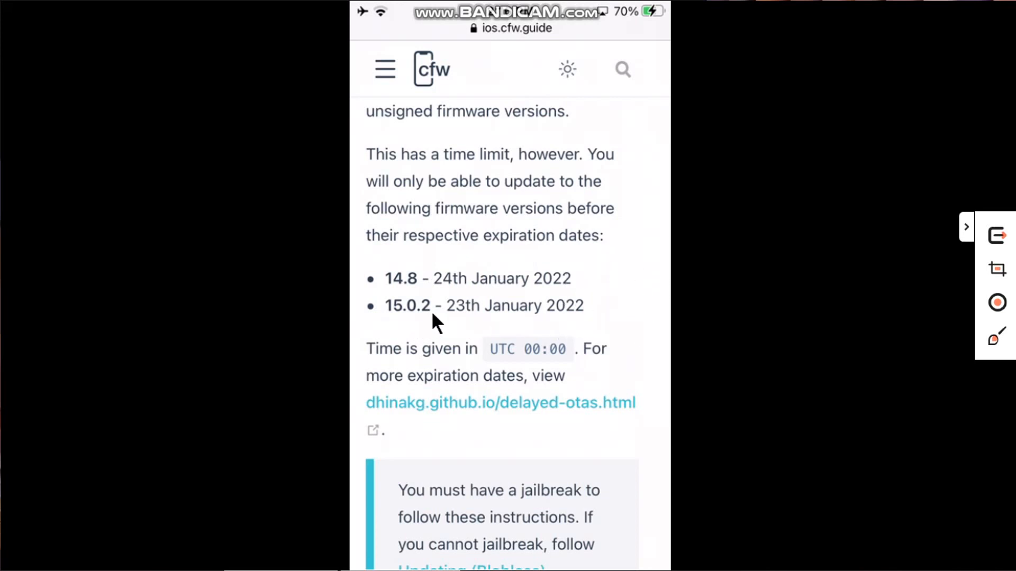
{"action": "mouse_move", "coordinate": [470, 317]}
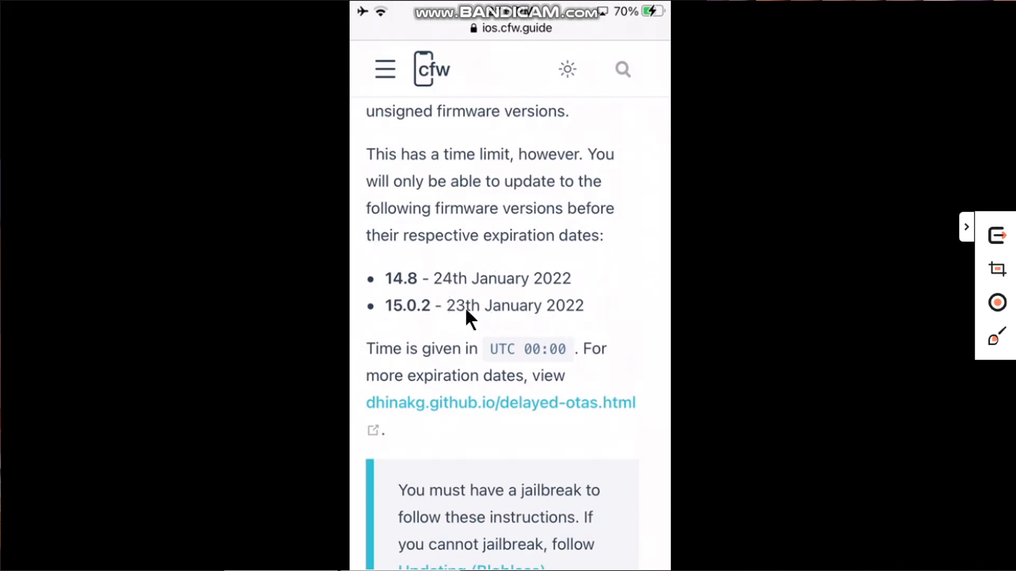
{"action": "mouse_move", "coordinate": [638, 287]}
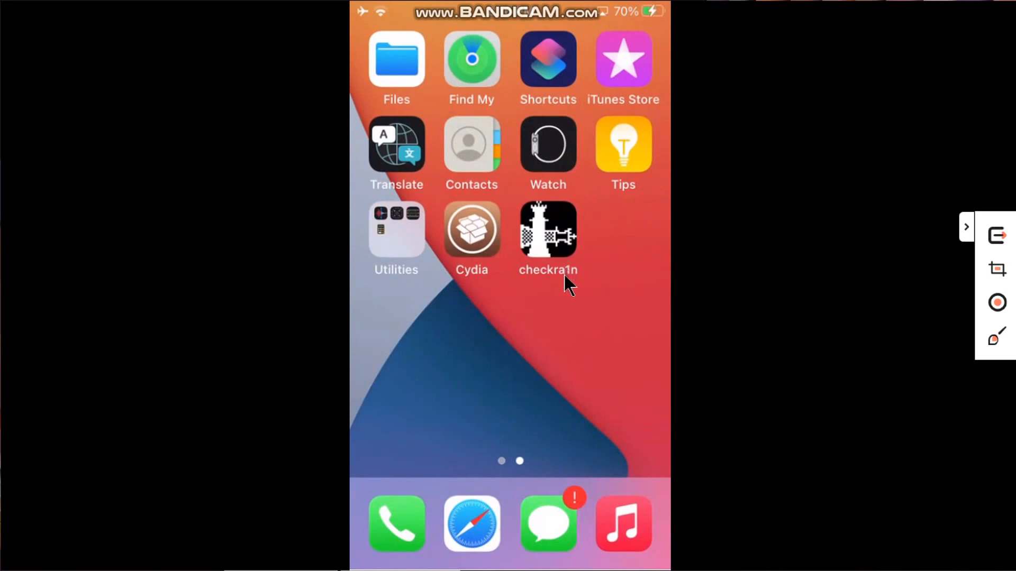
{"action": "mouse_move", "coordinate": [559, 302]}
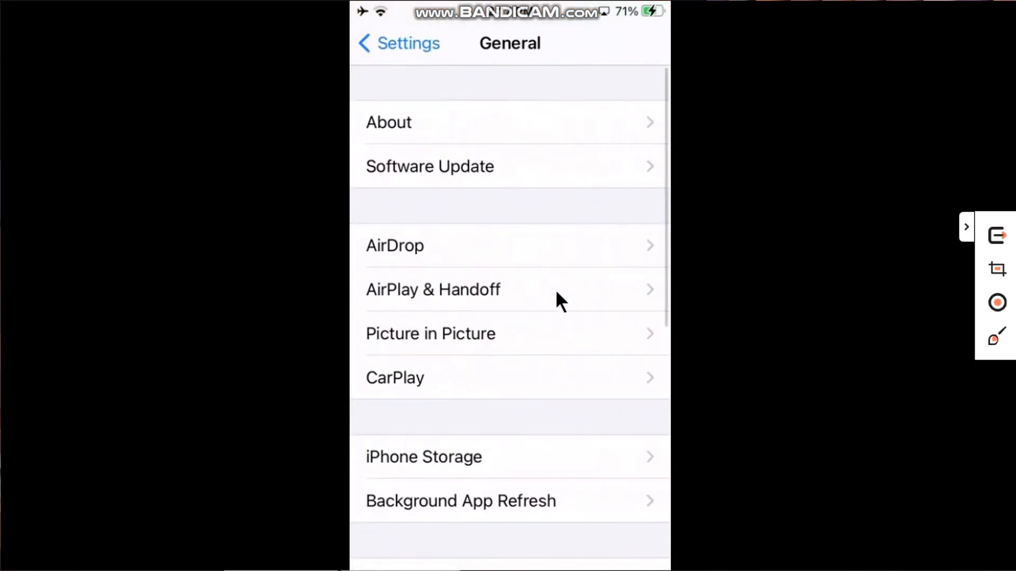
View General > About showing Software Version 14.5.1
{"action": "left_click", "coordinate": [389, 123]}
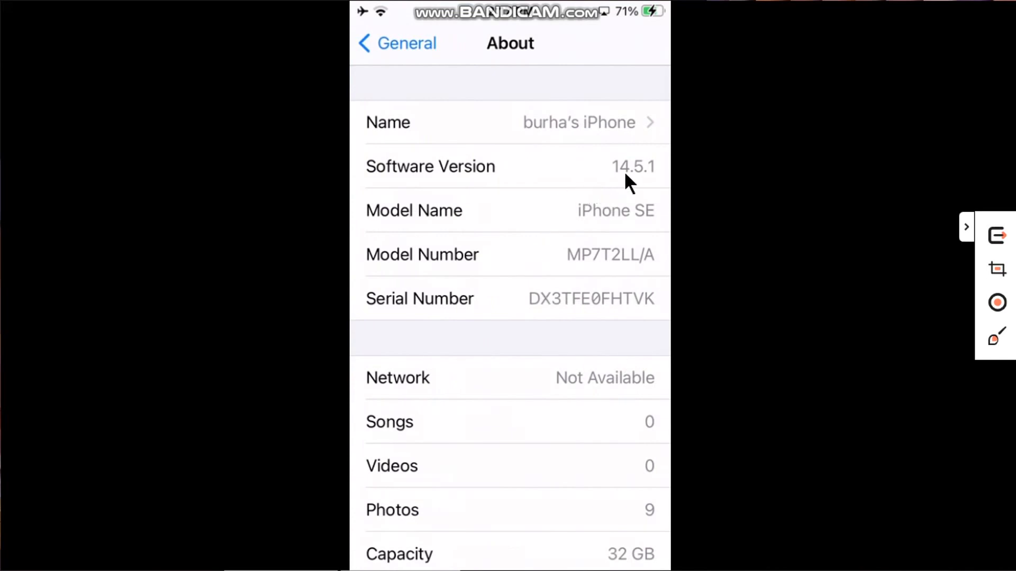
{"action": "mouse_move", "coordinate": [641, 192]}
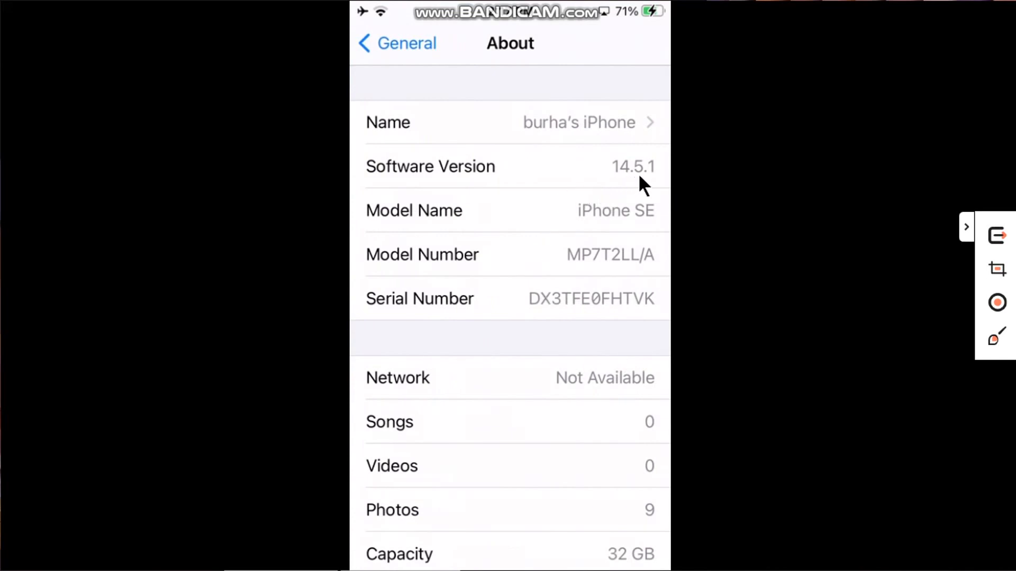
{"action": "mouse_move", "coordinate": [751, 207]}
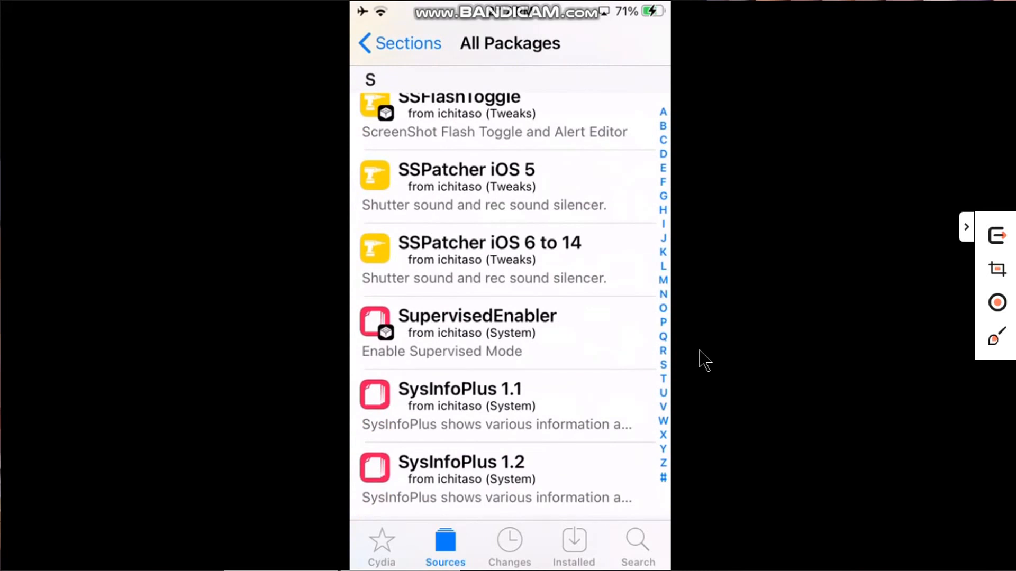
{"action": "mouse_move", "coordinate": [717, 310]}
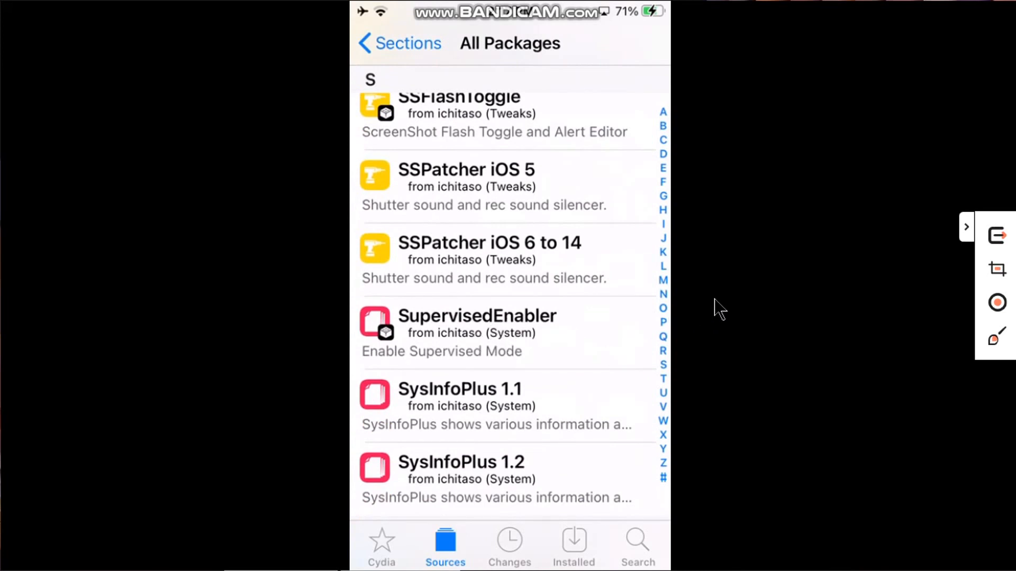
Search Cydia for 'Filza', install Filza File Manager and return to Cydia
{"action": "left_click", "coordinate": [477, 334]}
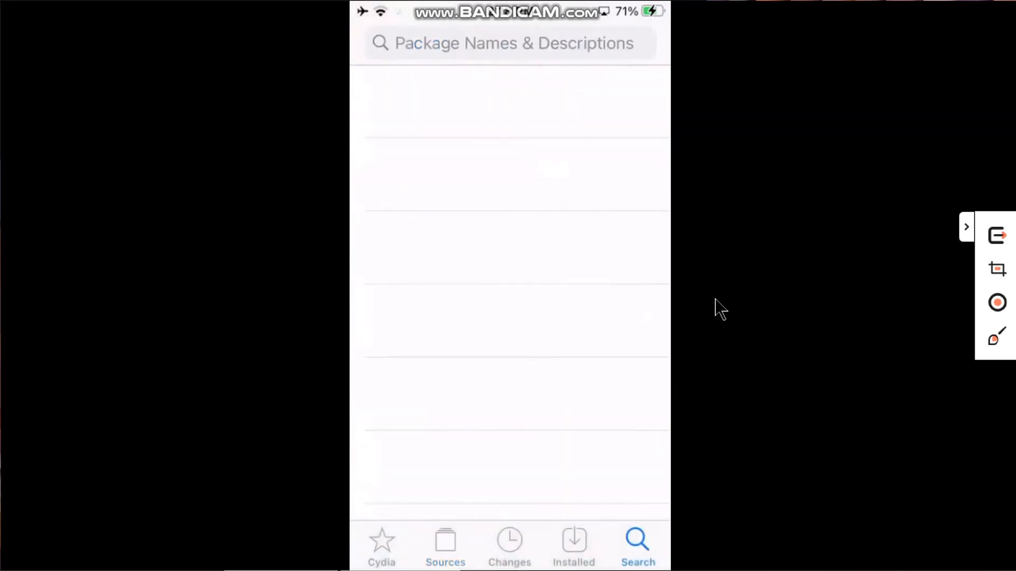
{"action": "type", "text": "Filza"}
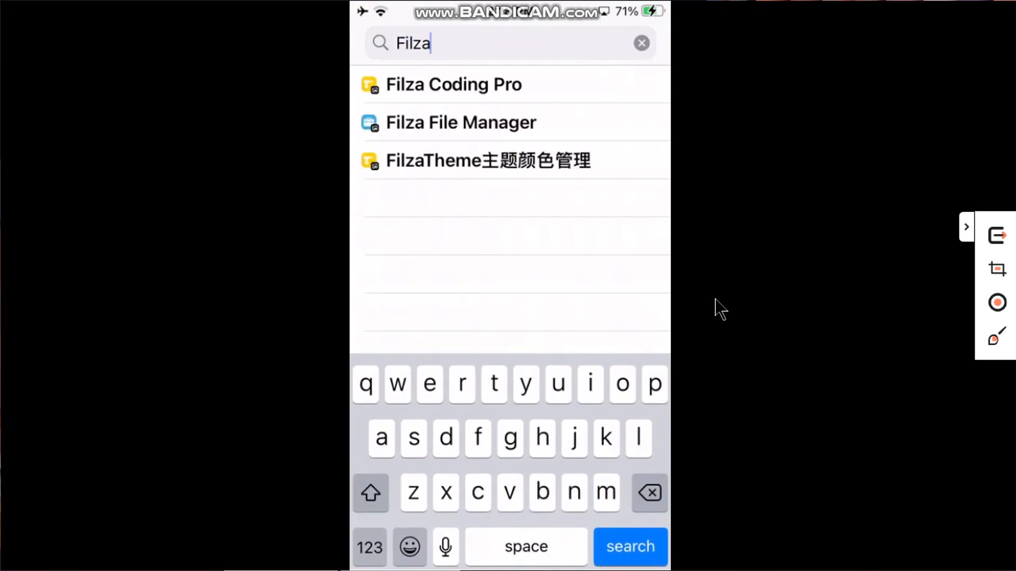
{"action": "left_click", "coordinate": [460, 123]}
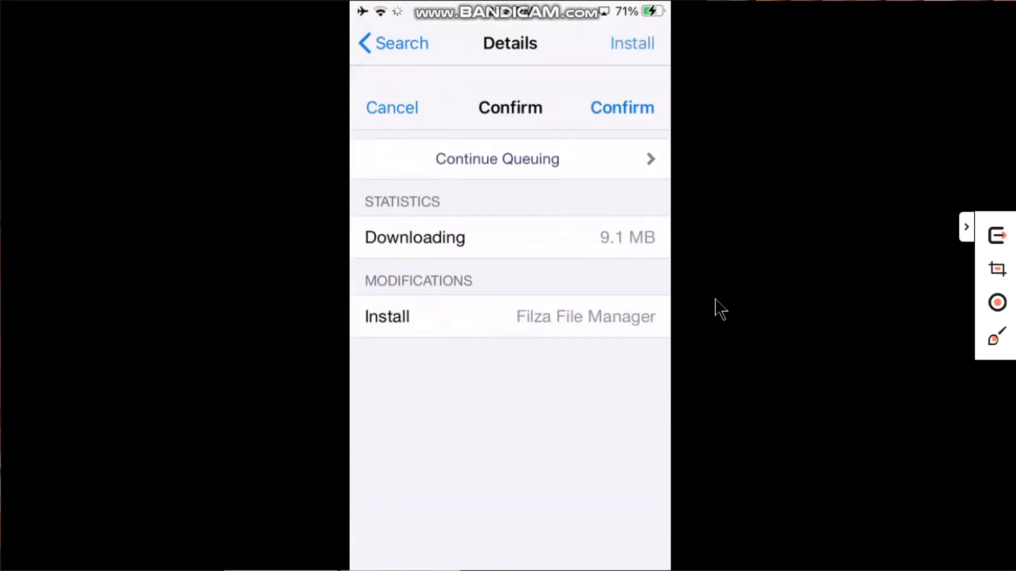
{"action": "left_click", "coordinate": [621, 108]}
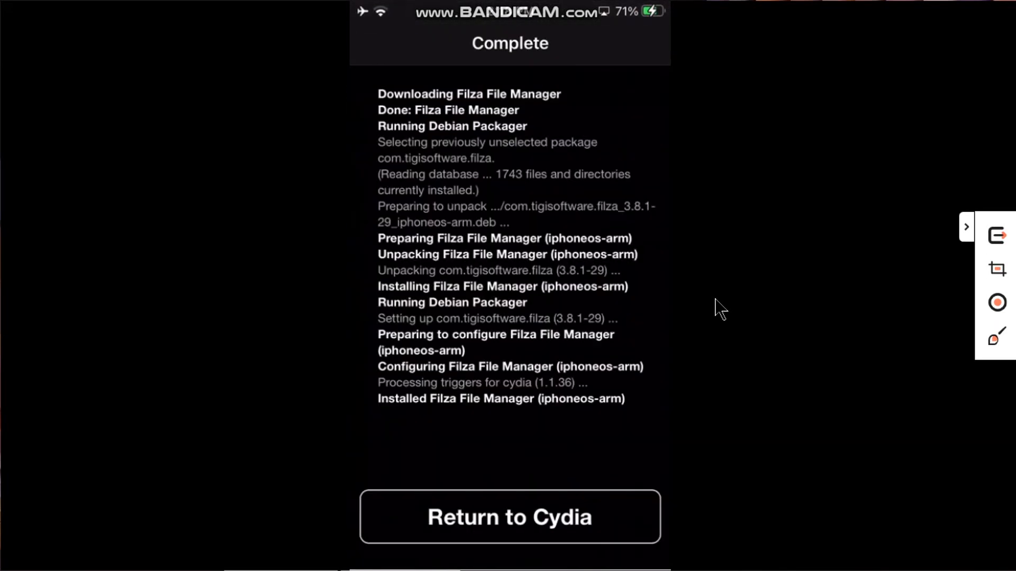
{"action": "left_click", "coordinate": [509, 517]}
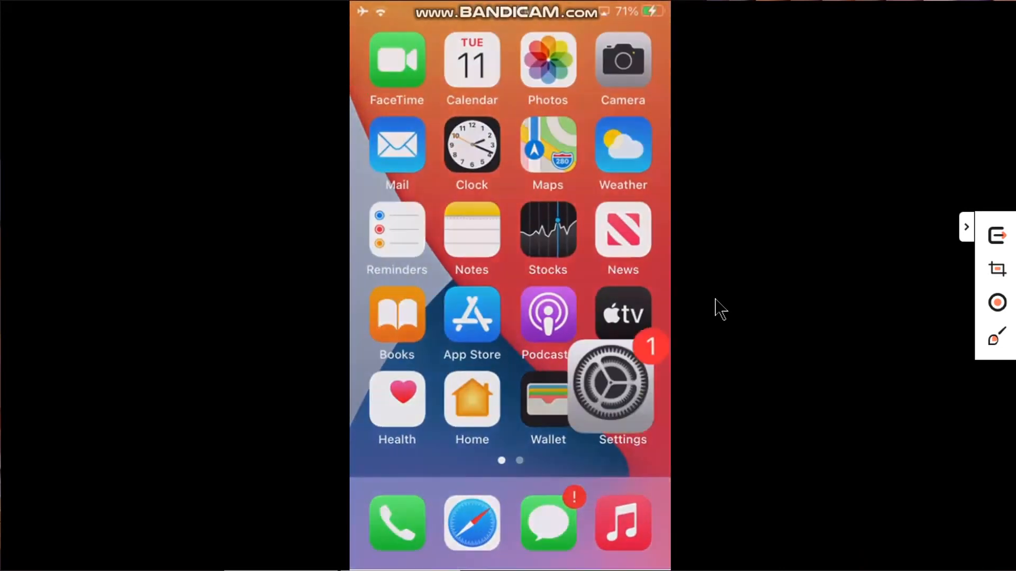
Launch Settings from the home screen to see the supervised and managed notice
{"action": "left_click", "coordinate": [621, 387]}
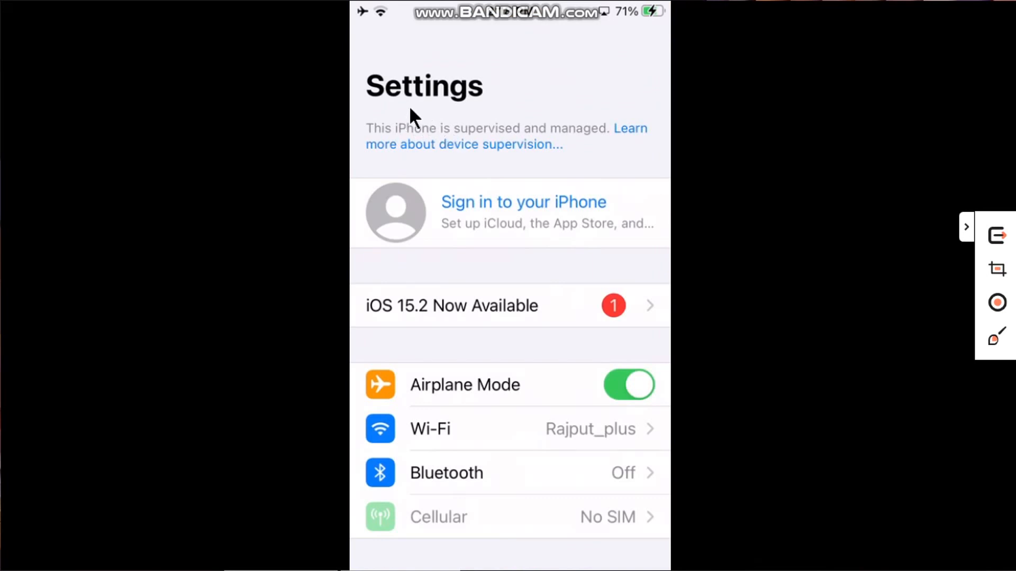
{"action": "mouse_move", "coordinate": [509, 138]}
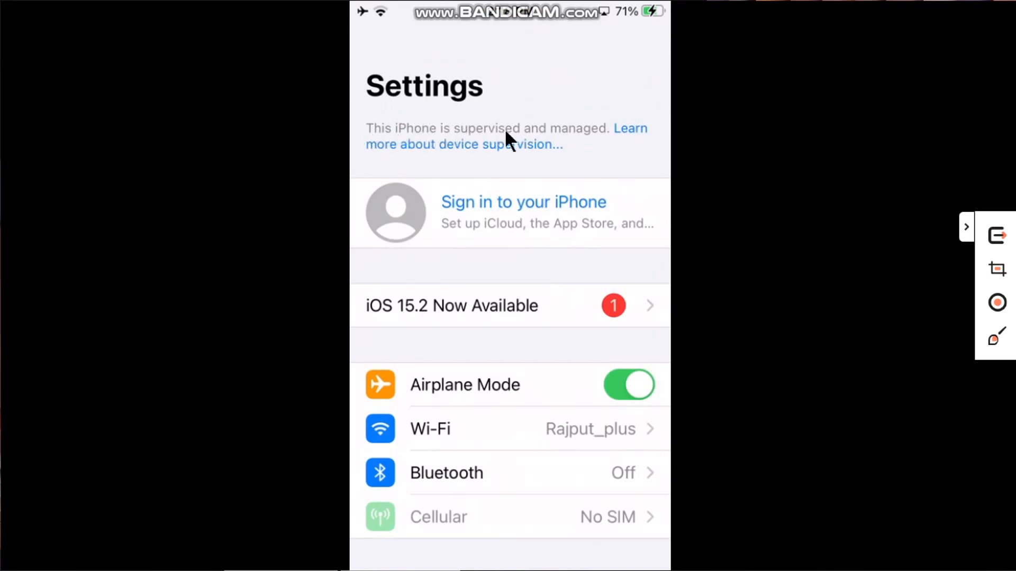
{"action": "mouse_move", "coordinate": [806, 200]}
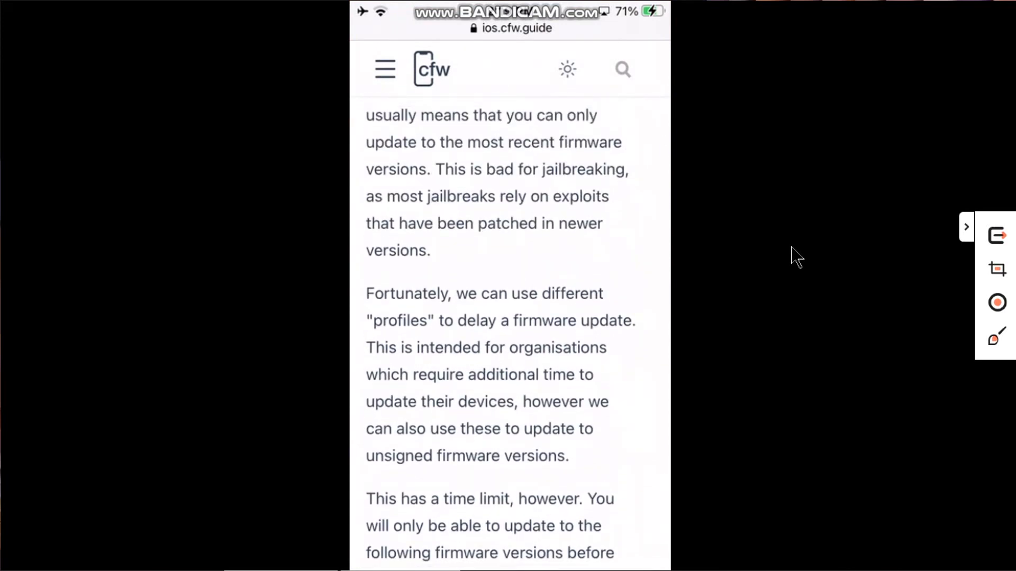
Request the 14.8 update delay profile from guide step 8 and allow its download
{"action": "scroll", "scroll_direction": "down", "scroll_amount": 3}
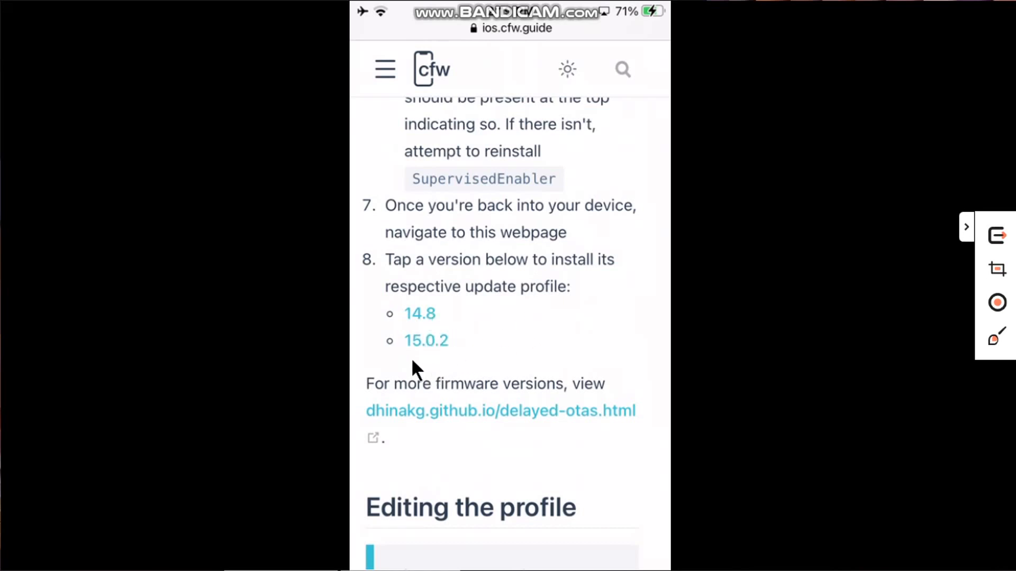
{"action": "mouse_move", "coordinate": [442, 351]}
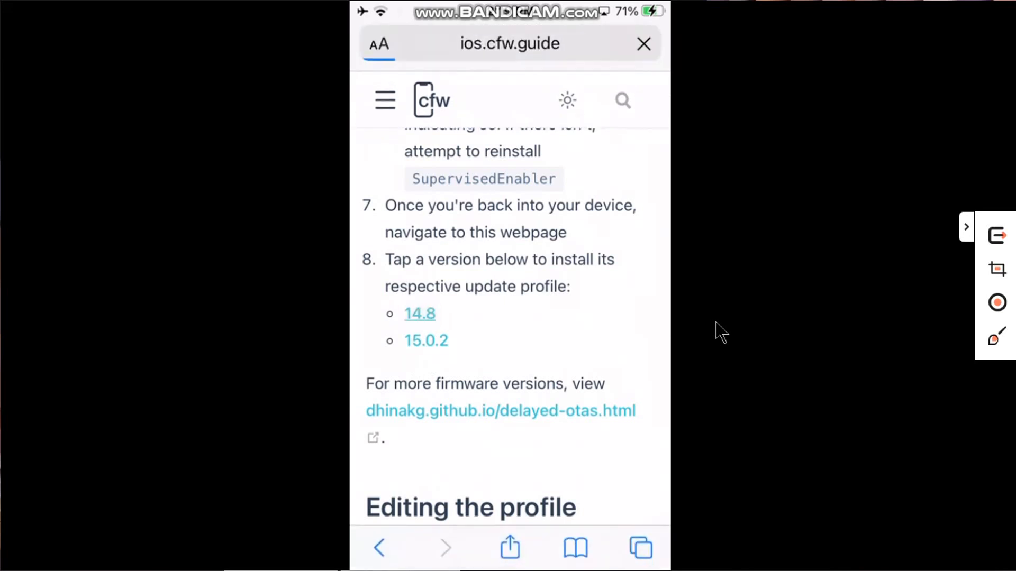
{"action": "left_click", "coordinate": [418, 313]}
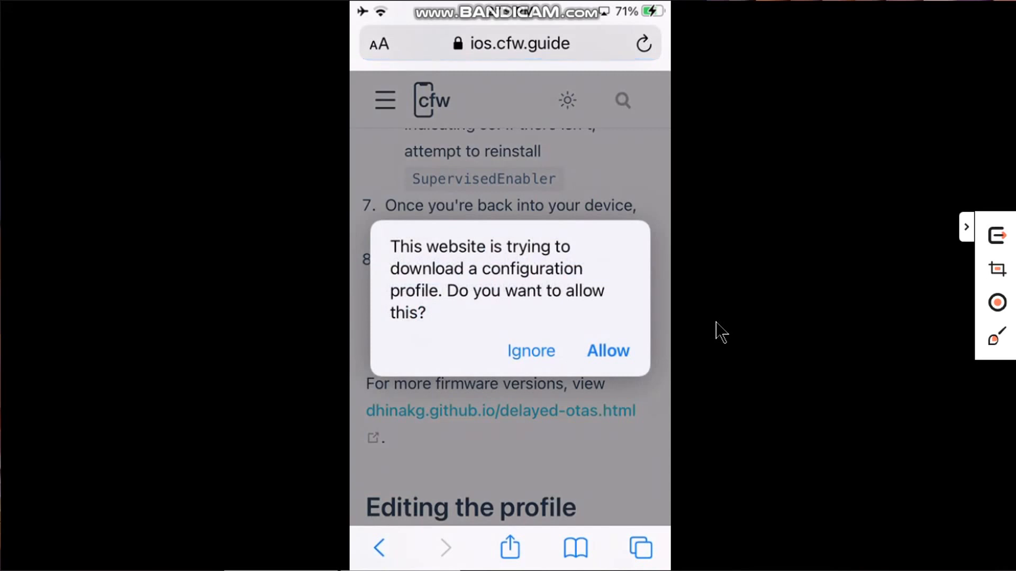
{"action": "left_click", "coordinate": [530, 350]}
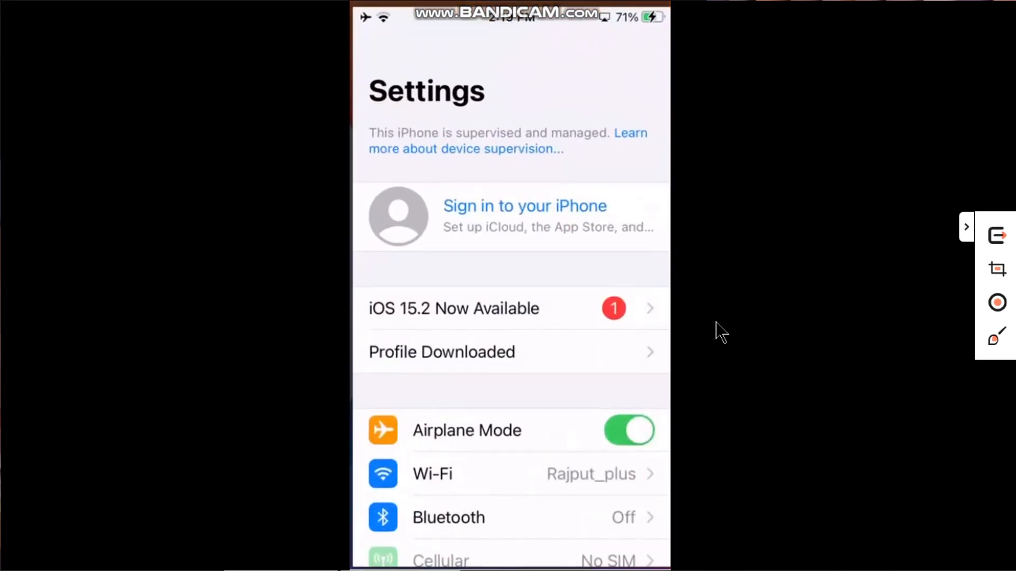
Install the downloaded OTA Delay – 90 Days profile, accepting the unsigned warning
{"action": "left_click", "coordinate": [441, 351]}
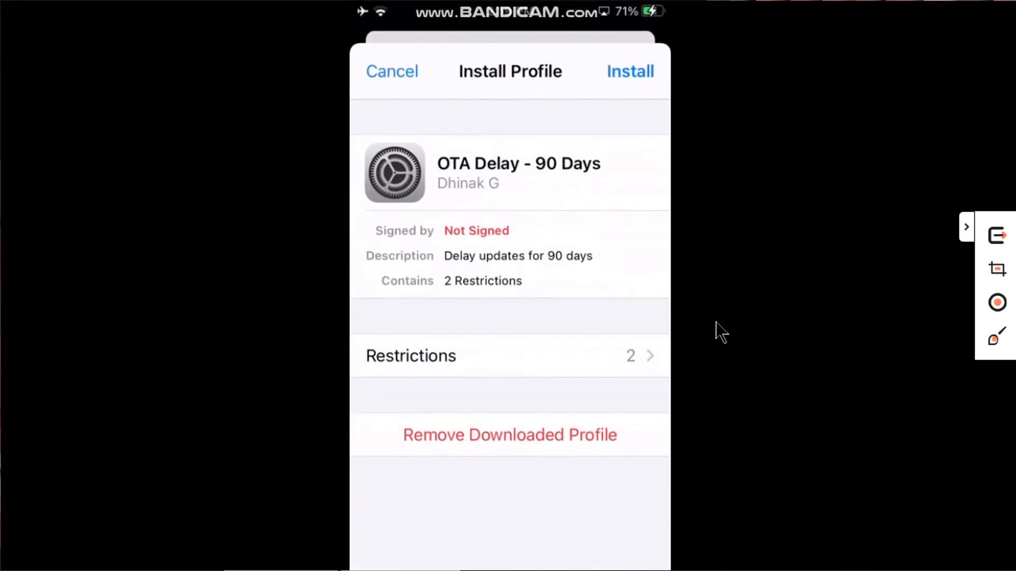
{"action": "left_click", "coordinate": [629, 71]}
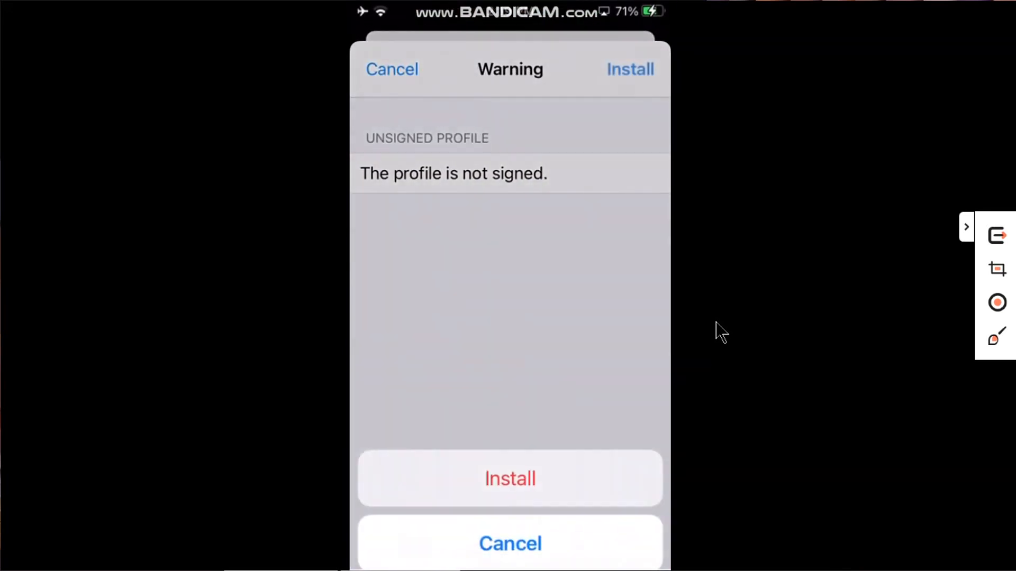
{"action": "left_click", "coordinate": [510, 478]}
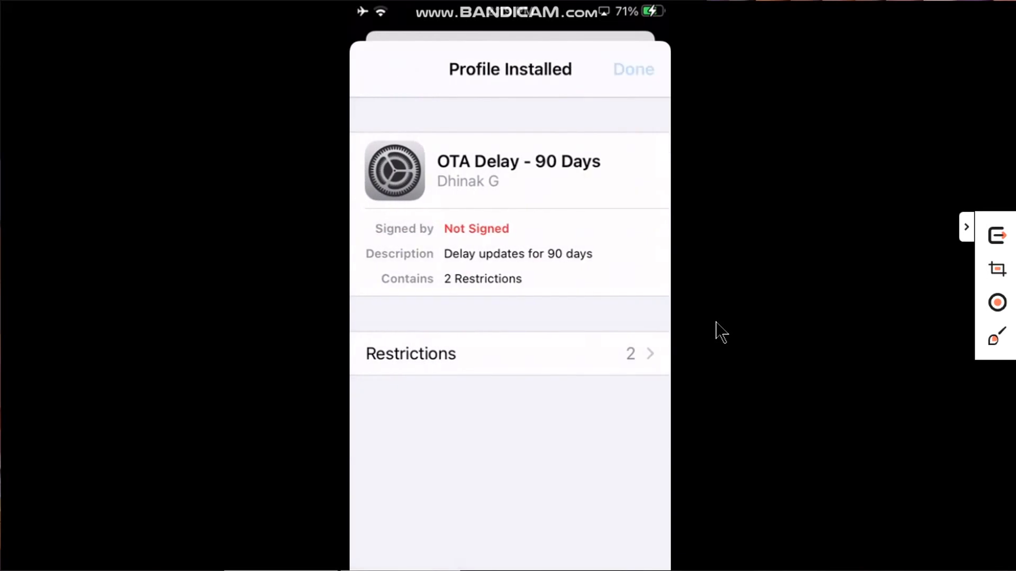
{"action": "left_click", "coordinate": [633, 70]}
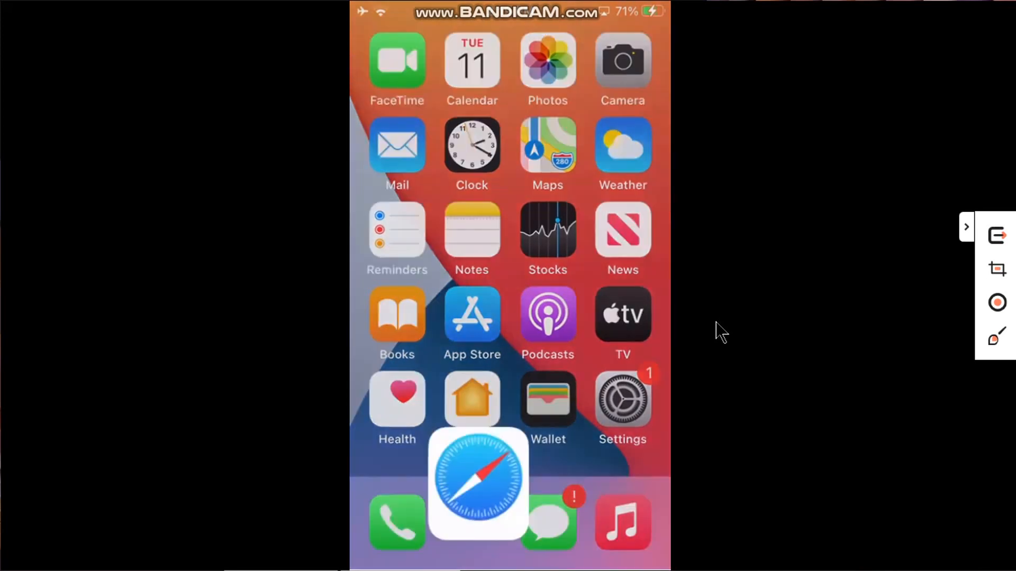
Download the tvOS 15 beta software profile from Safari and begin installing it in Settings
{"action": "left_click", "coordinate": [477, 485]}
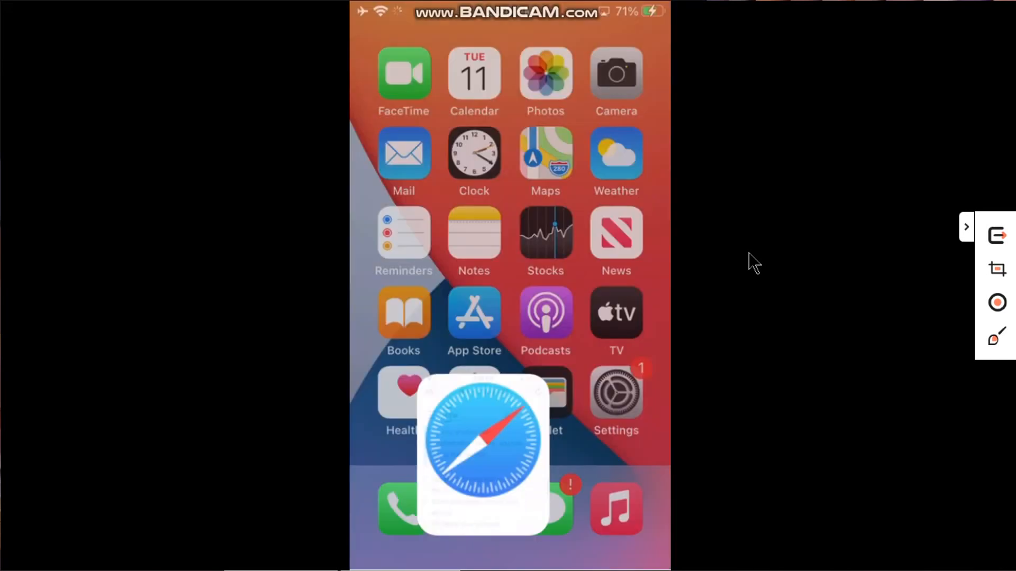
{"action": "left_click", "coordinate": [615, 391]}
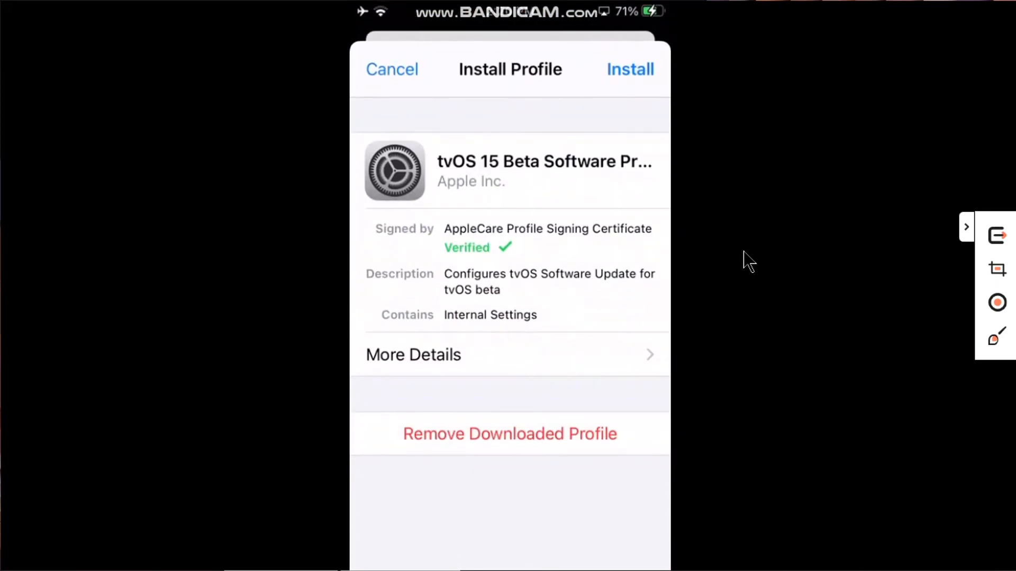
{"action": "left_click", "coordinate": [628, 70]}
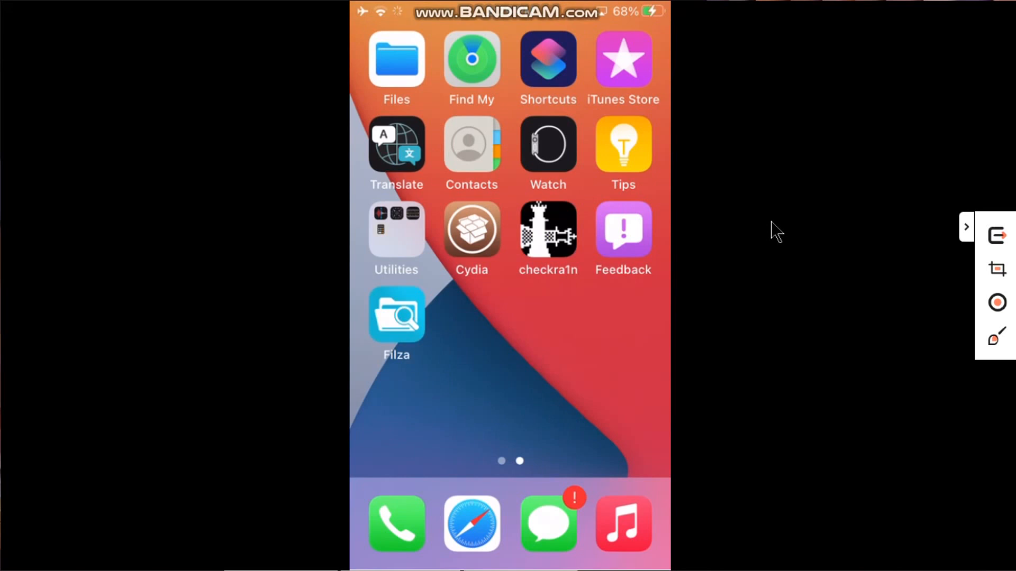
Navigate Filza to Library › Managed Preferences › mobile containing the com.apple.MobileAsset plist
{"action": "left_click", "coordinate": [395, 315]}
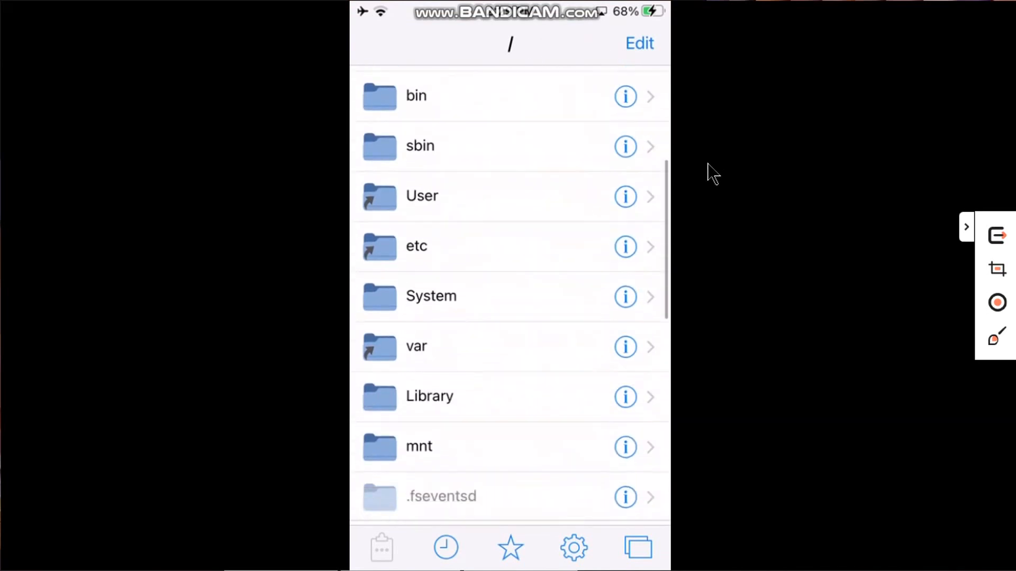
{"action": "left_click", "coordinate": [429, 395]}
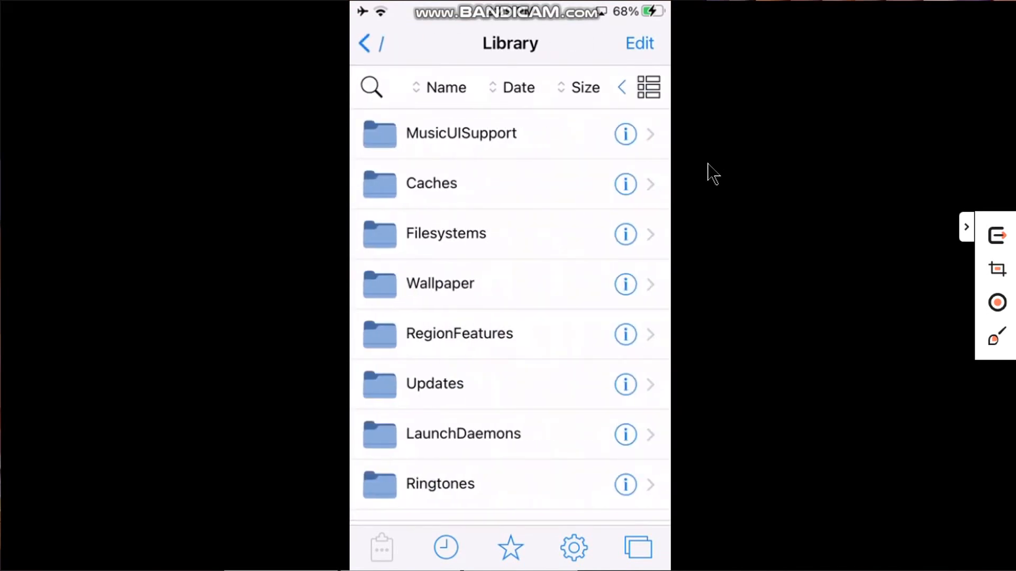
{"action": "scroll", "scroll_direction": "down", "scroll_amount": 3}
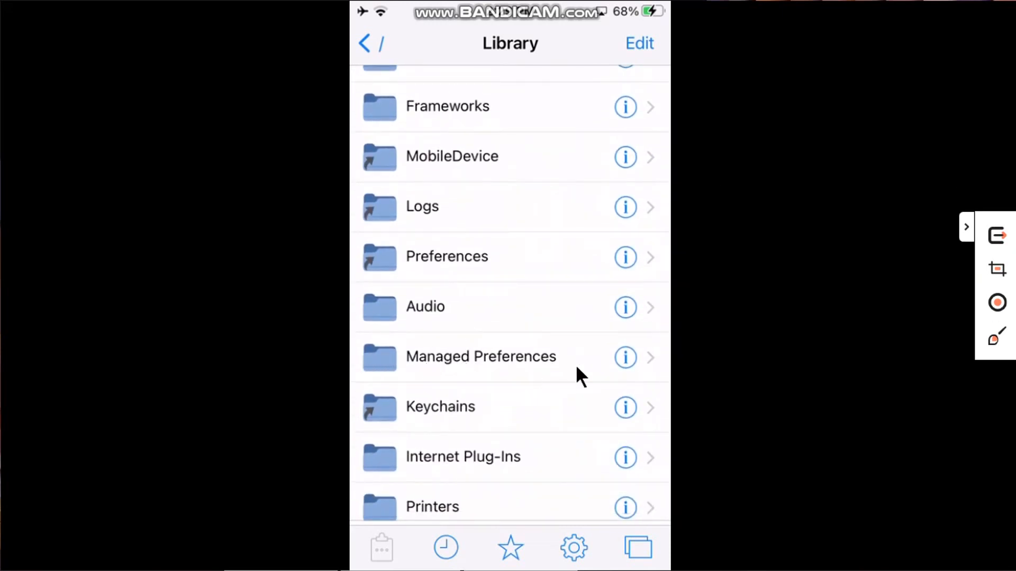
{"action": "left_click", "coordinate": [480, 357]}
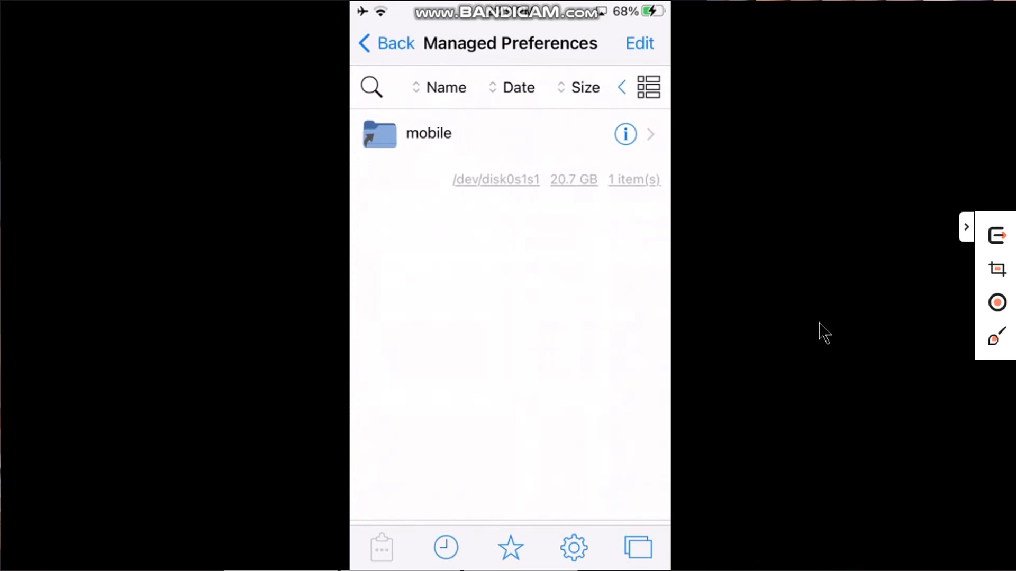
{"action": "left_click", "coordinate": [429, 133]}
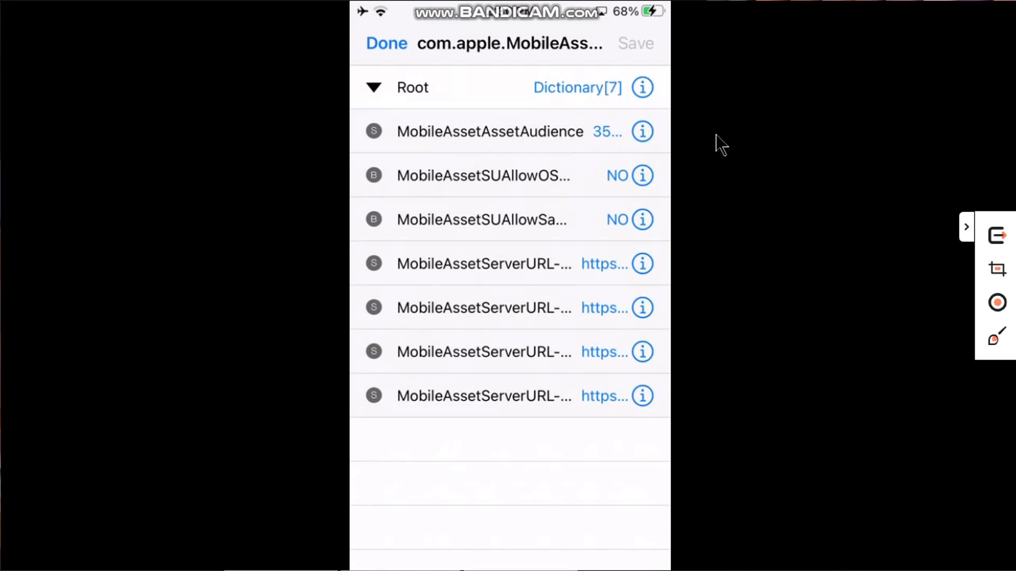
Set MobileAssetAssetAudience to c724cb61-e974-42d3-a911-ffd4dce11eda and save the plist
{"action": "left_click", "coordinate": [489, 131]}
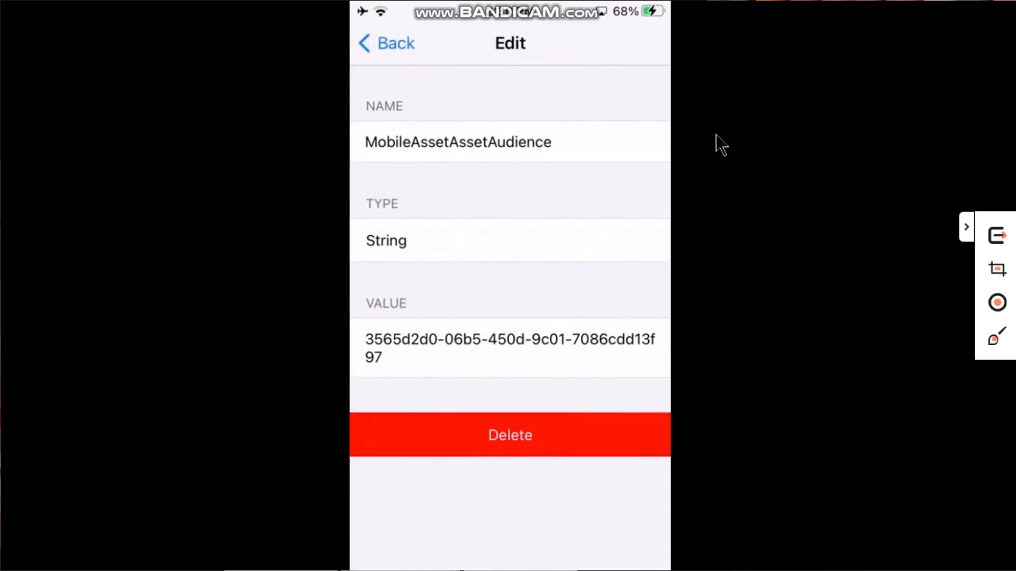
{"action": "mouse_move", "coordinate": [507, 354]}
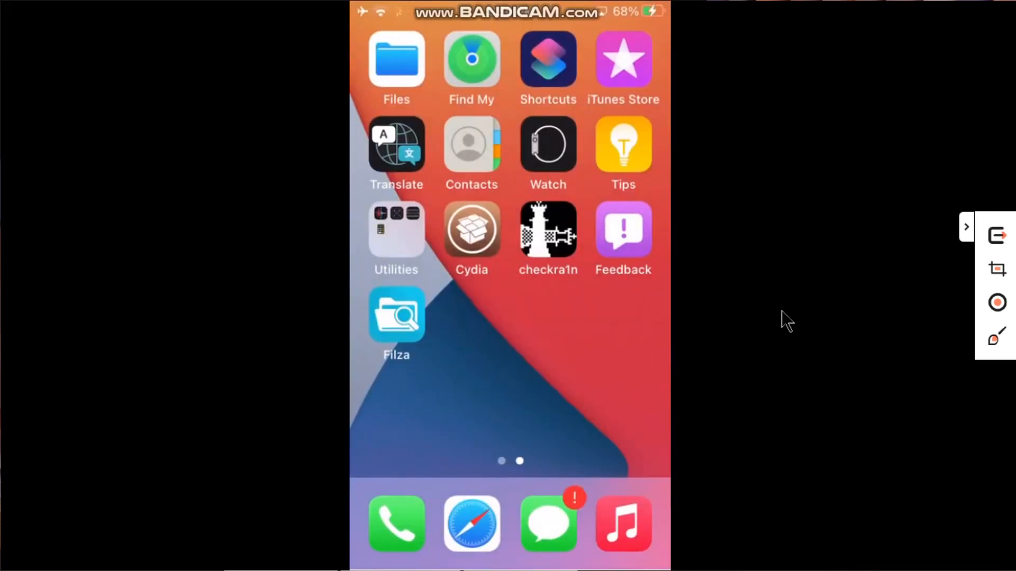
{"action": "left_click", "coordinate": [472, 524]}
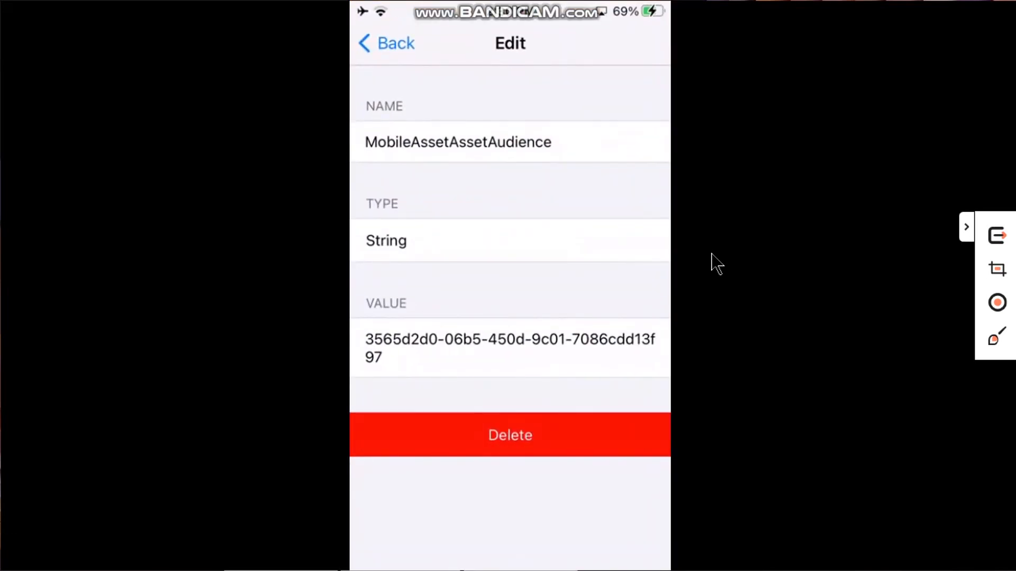
{"action": "left_click", "coordinate": [510, 348]}
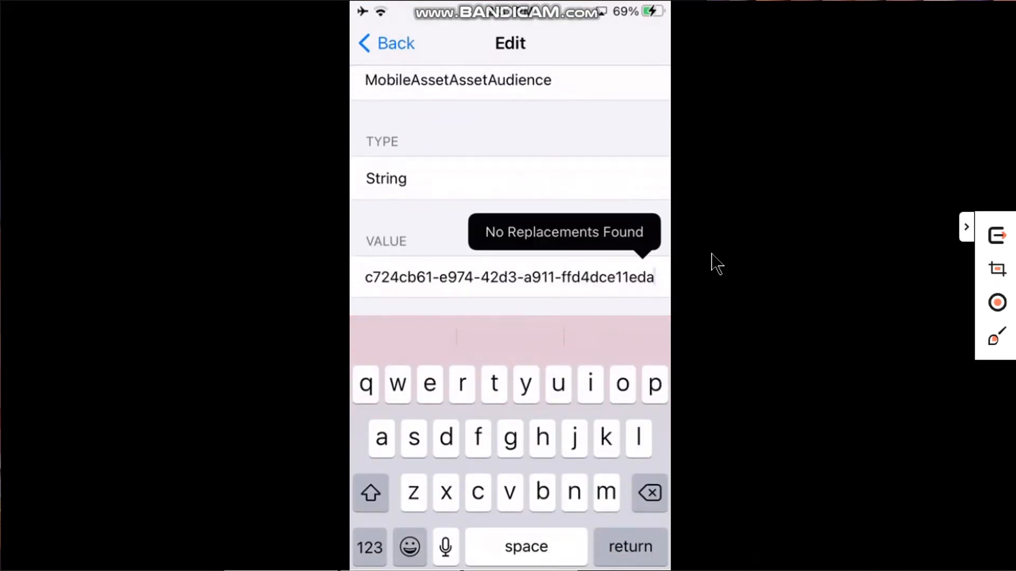
{"action": "left_click", "coordinate": [385, 42]}
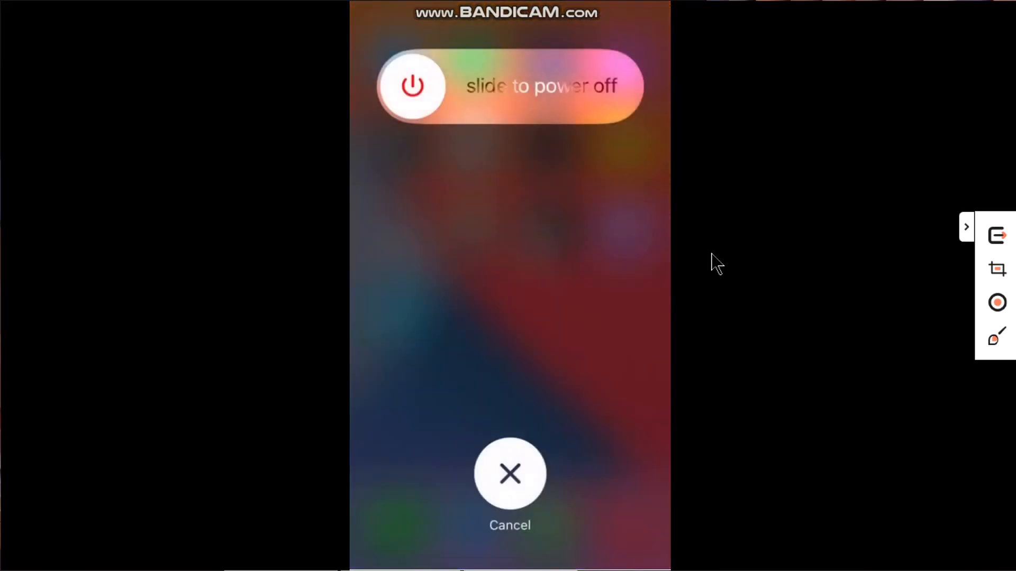
Reboot the iPhone and check General > Software Update, which now offers iOS 14.8
{"action": "left_click", "coordinate": [509, 473]}
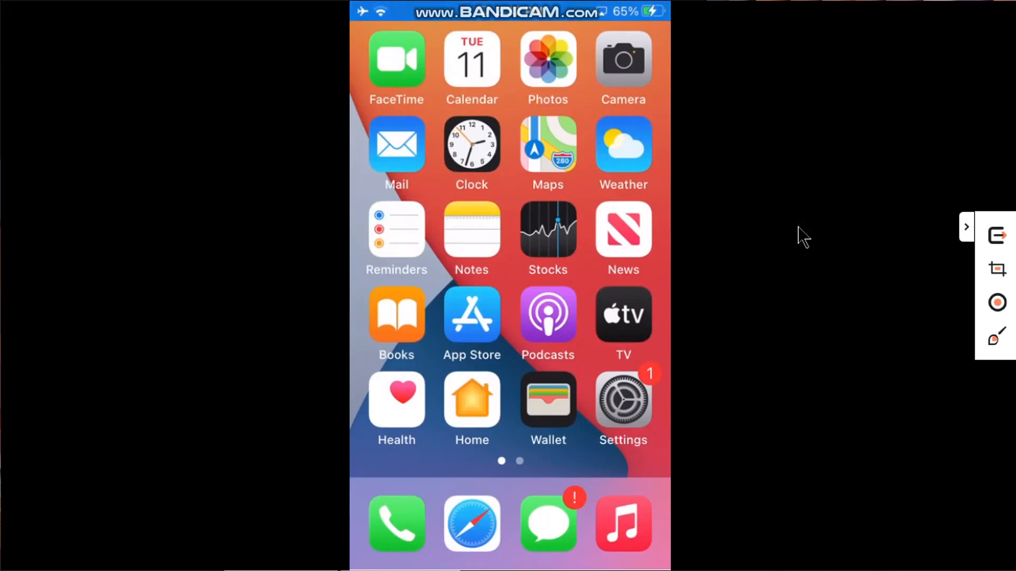
{"action": "left_click", "coordinate": [621, 400]}
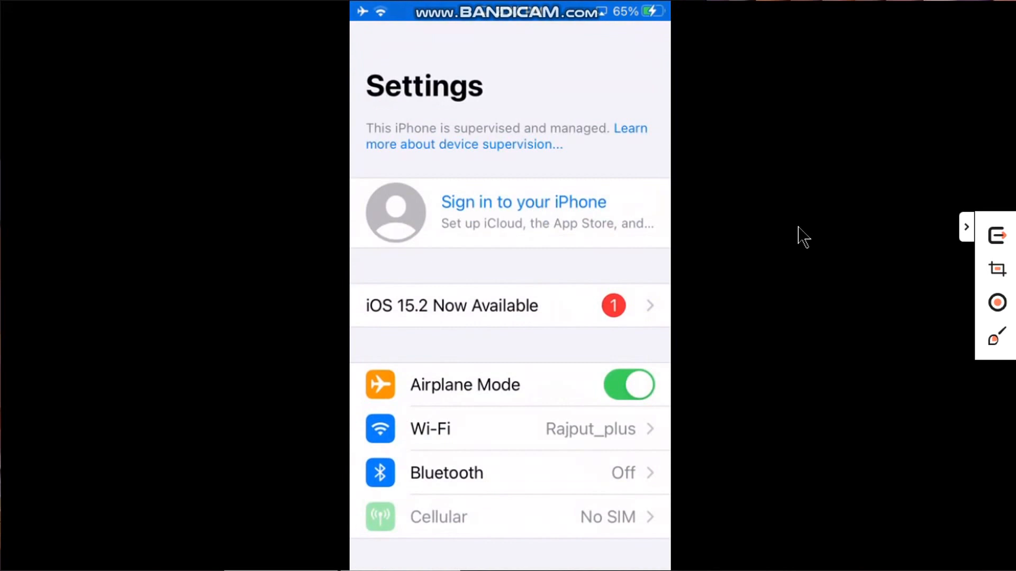
{"action": "scroll", "scroll_direction": "down", "scroll_amount": 3}
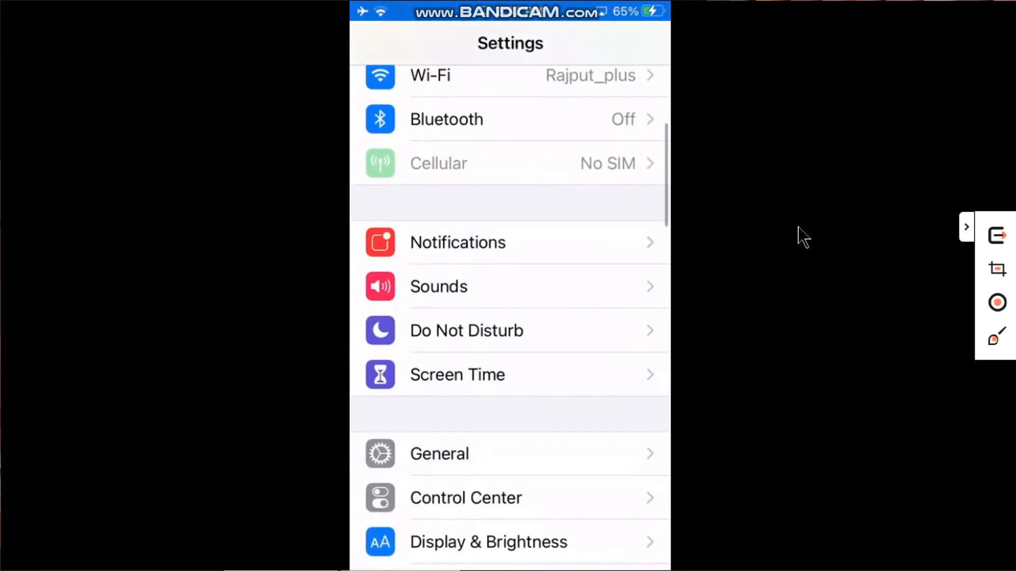
{"action": "left_click", "coordinate": [439, 454]}
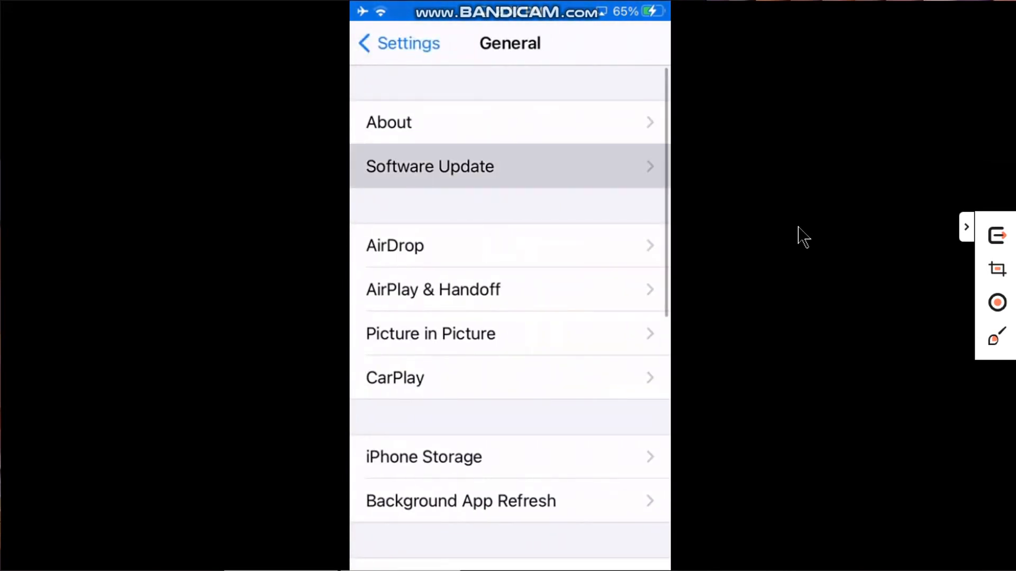
{"action": "left_click", "coordinate": [430, 166]}
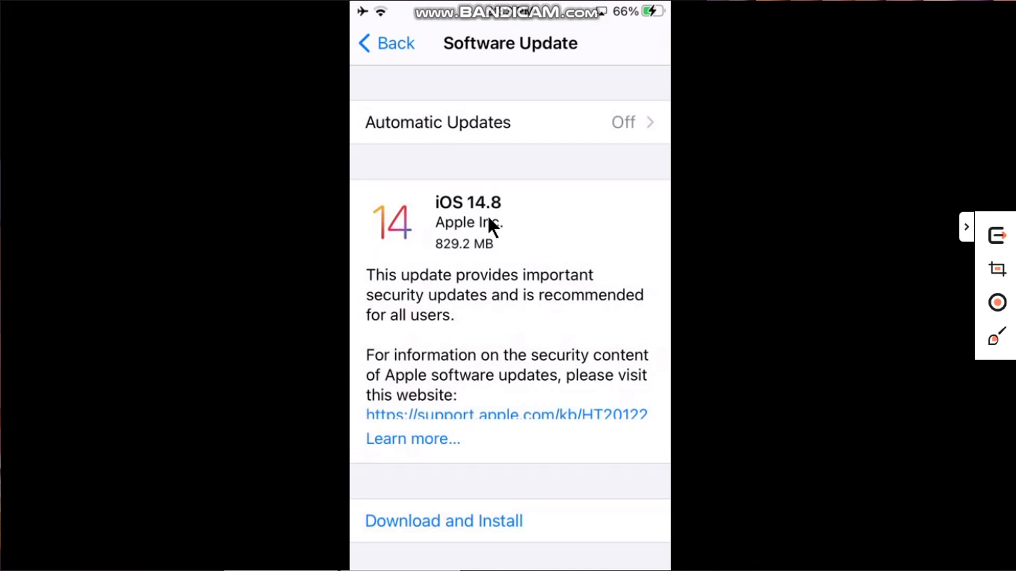
{"action": "mouse_move", "coordinate": [658, 247]}
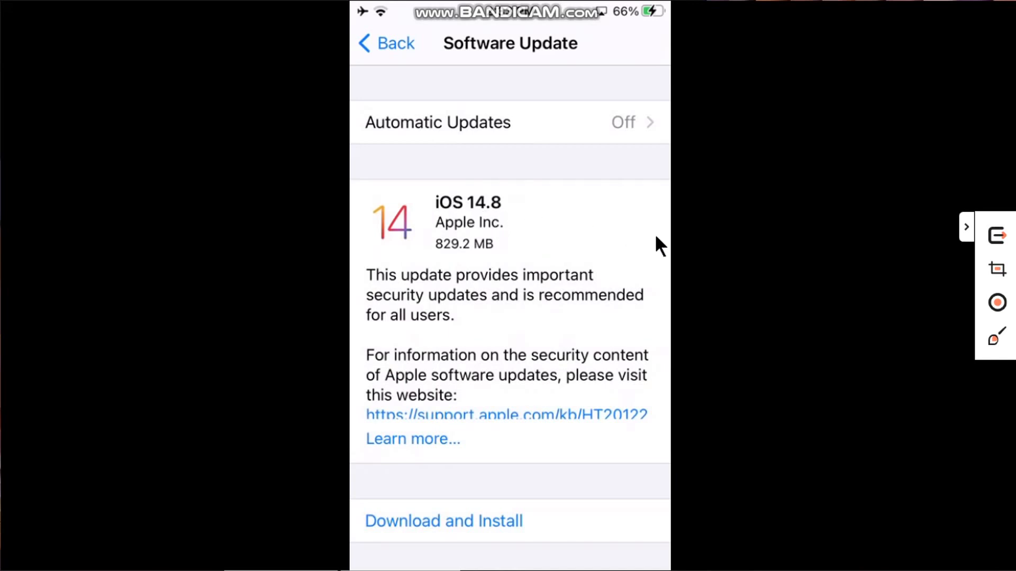
{"action": "scroll", "scroll_direction": "down", "scroll_amount": 3}
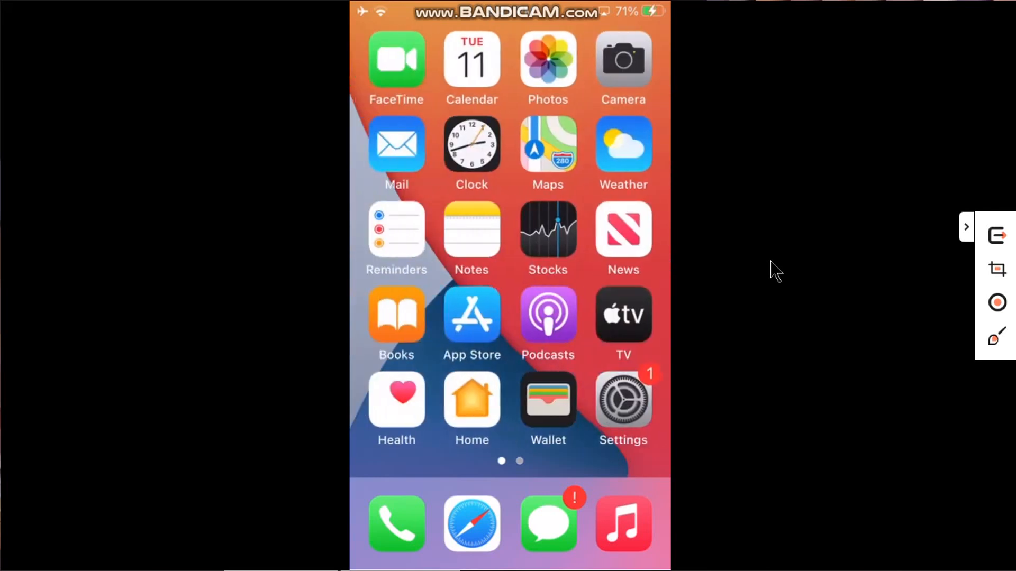
Launch checkra1n Loader and start Restore System to uninstall the jailbreak files
{"action": "scroll", "scroll_direction": "left", "scroll_amount": 3}
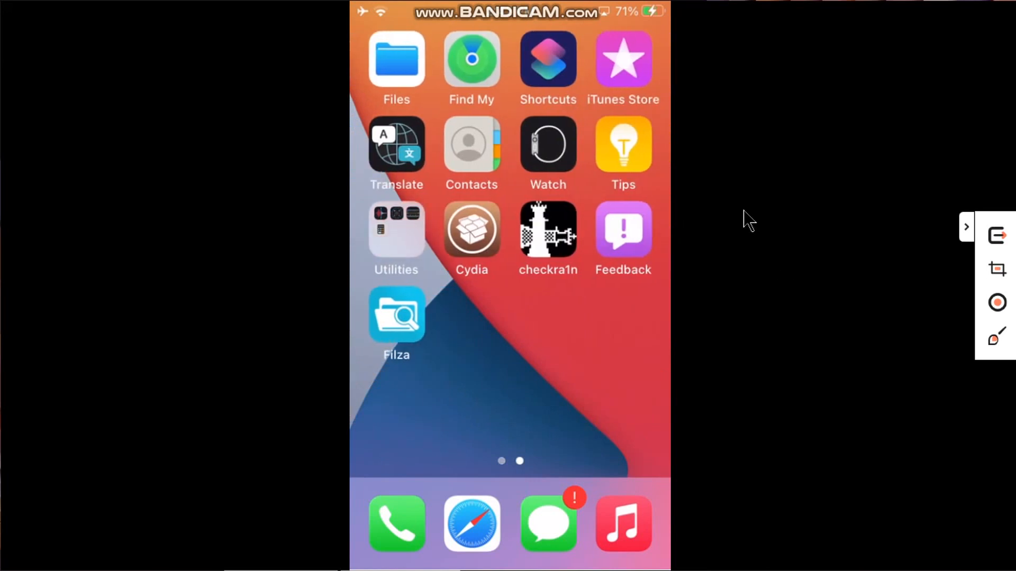
{"action": "left_click", "coordinate": [547, 229]}
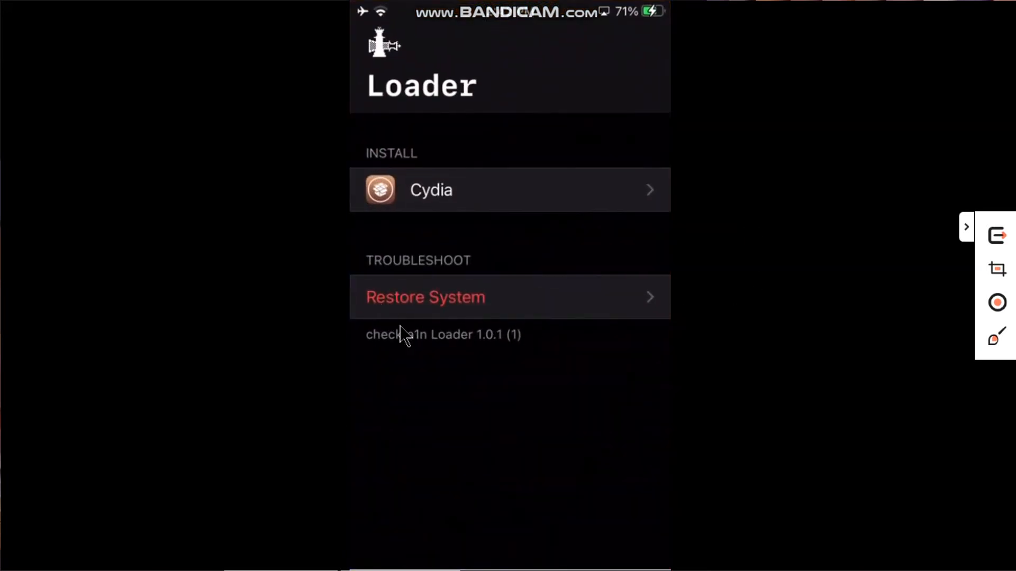
{"action": "mouse_move", "coordinate": [721, 280]}
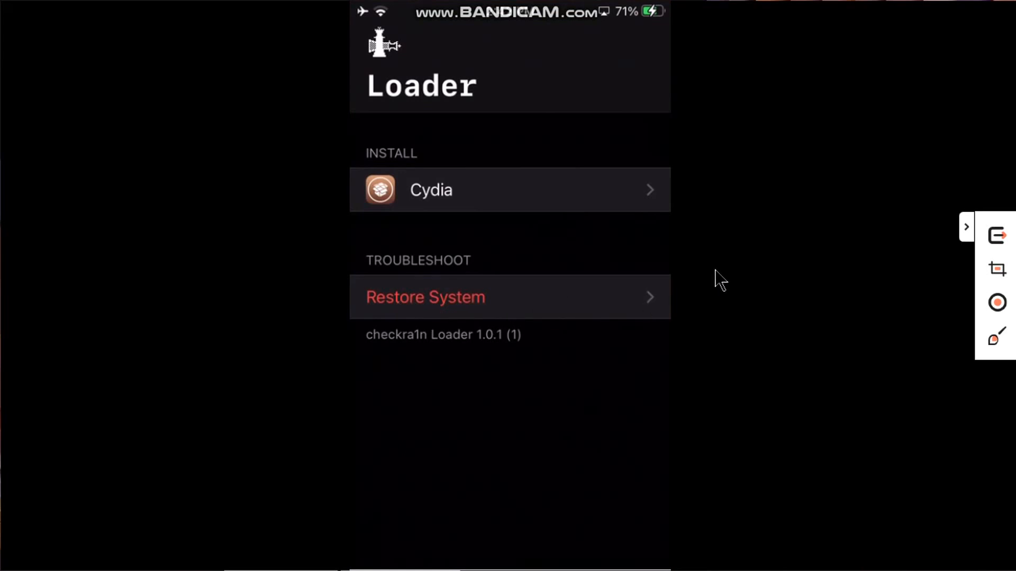
{"action": "left_click", "coordinate": [425, 296]}
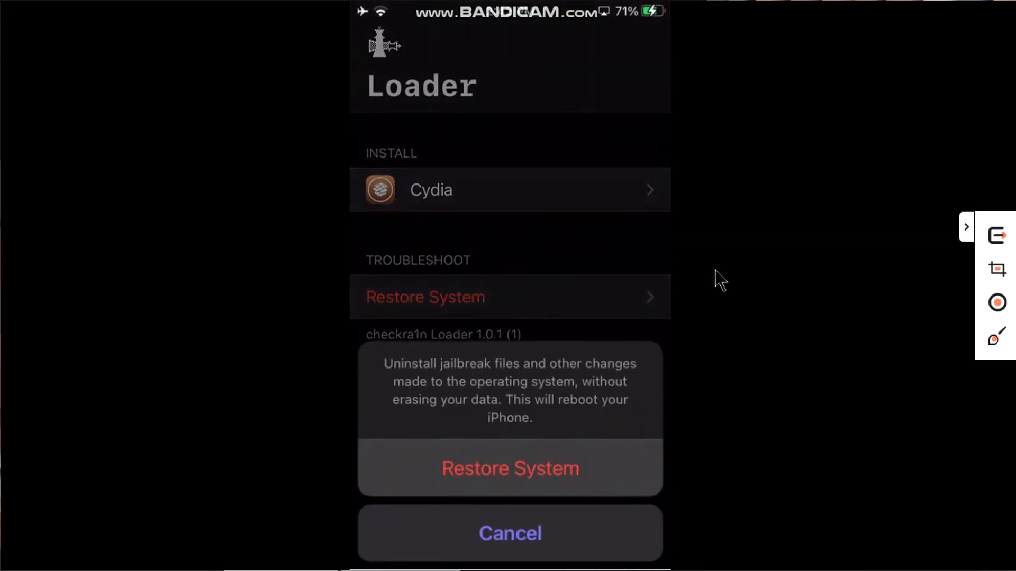
{"action": "mouse_move", "coordinate": [771, 236]}
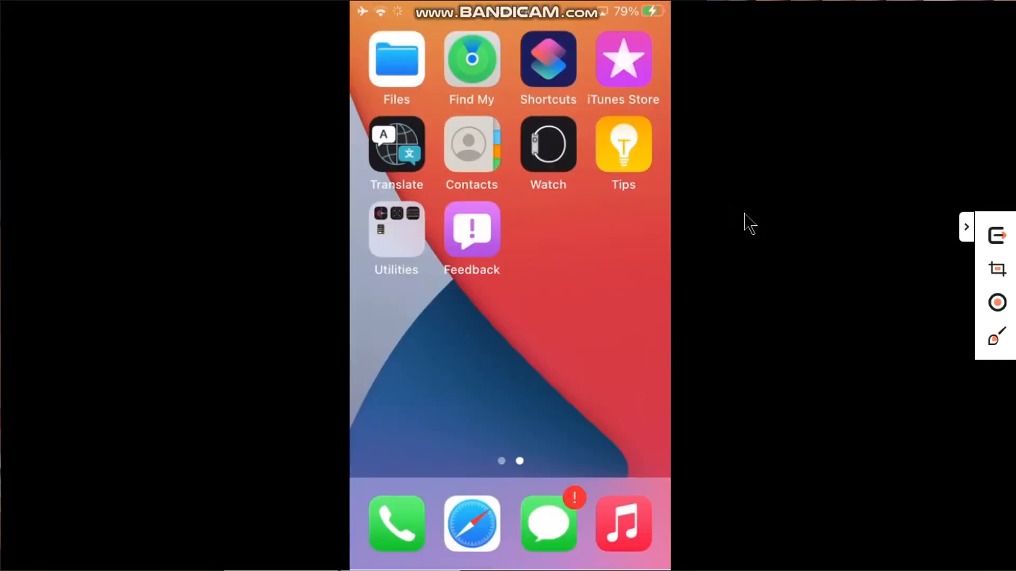
{"action": "mouse_move", "coordinate": [541, 266]}
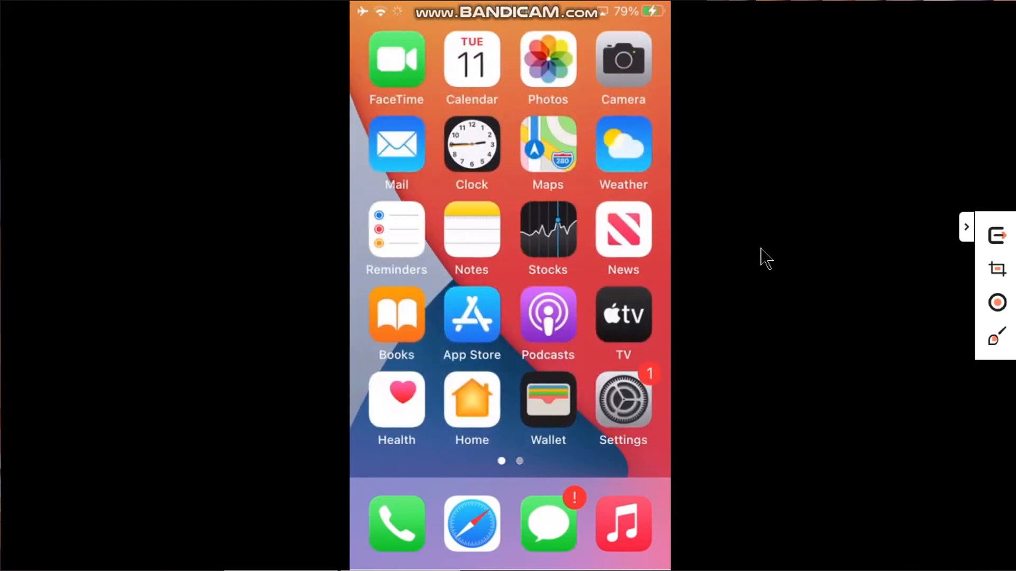
Reopen Settings and recheck Software Update, which again offers iOS 14.8
{"action": "left_click", "coordinate": [622, 402]}
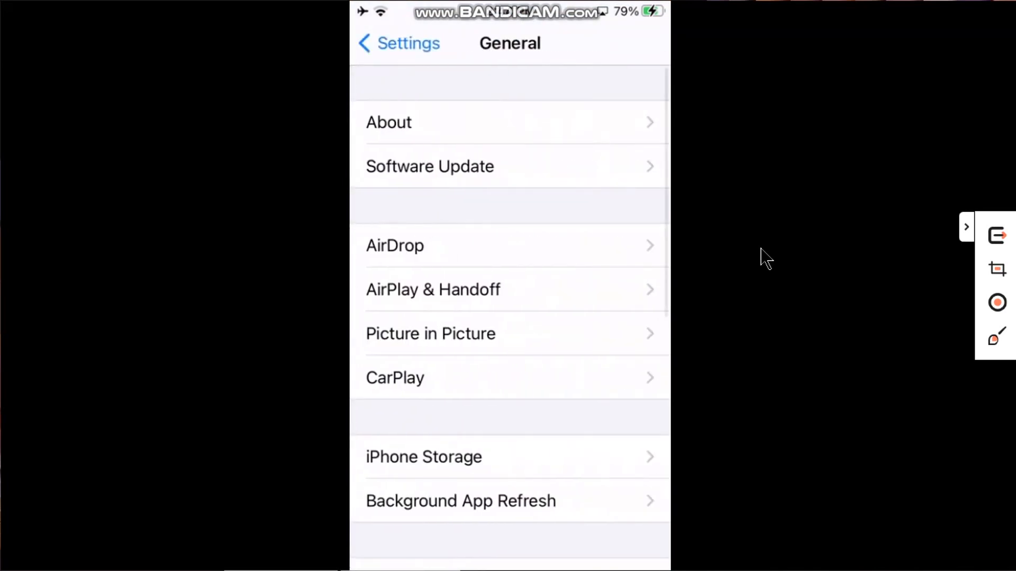
{"action": "left_click", "coordinate": [429, 166]}
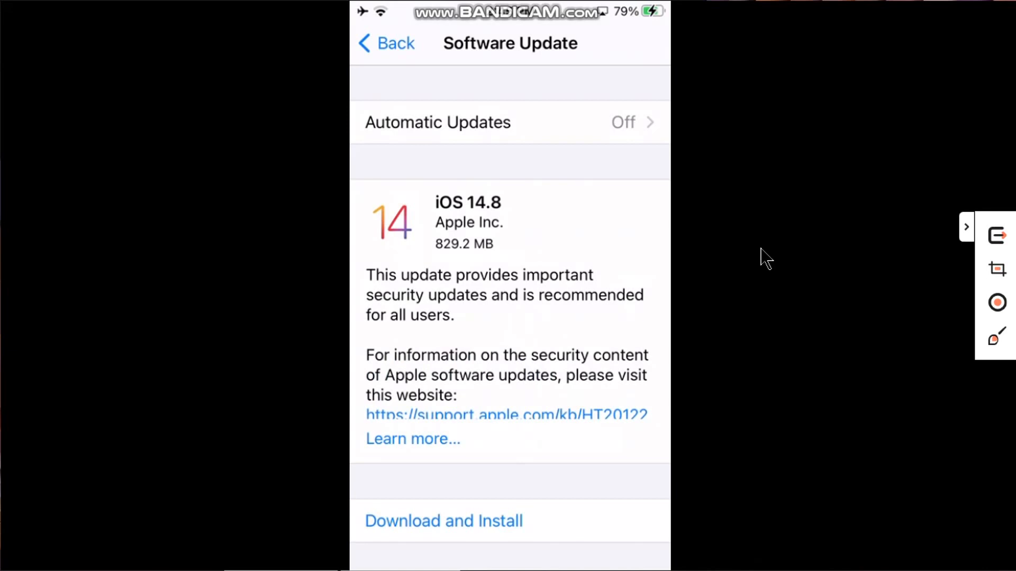
{"action": "mouse_move", "coordinate": [495, 222]}
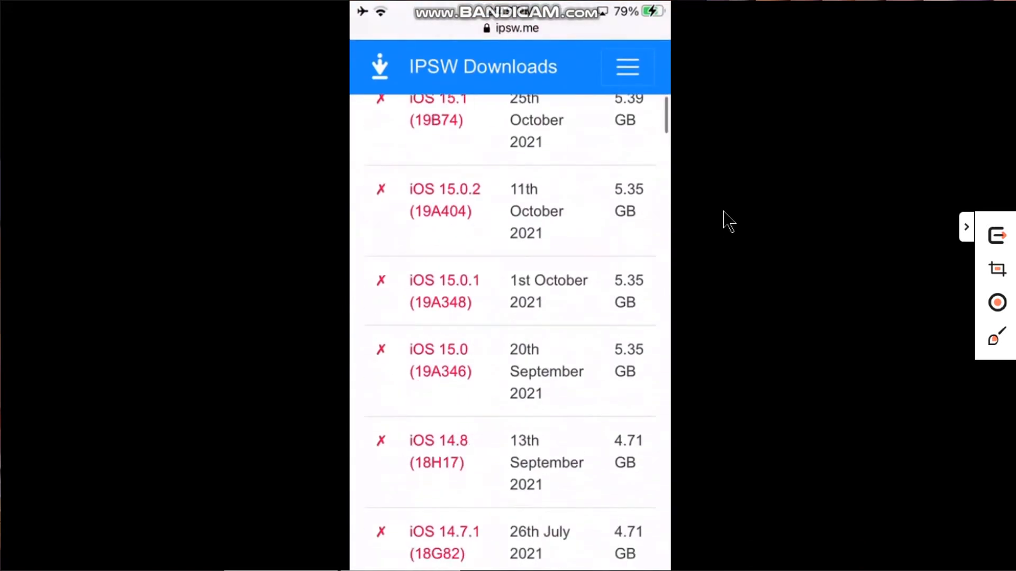
Scroll the IPSW Downloads list to iOS 14.8 (18H17), shown with a red unsigned cross
{"action": "scroll", "scroll_direction": "down", "scroll_amount": 3}
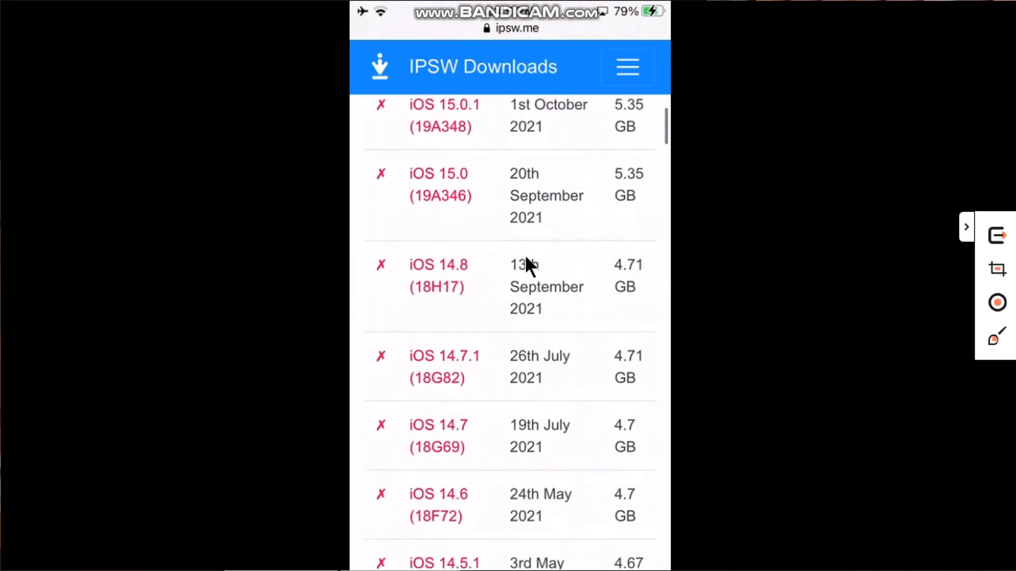
{"action": "scroll", "scroll_direction": "up", "scroll_amount": 3}
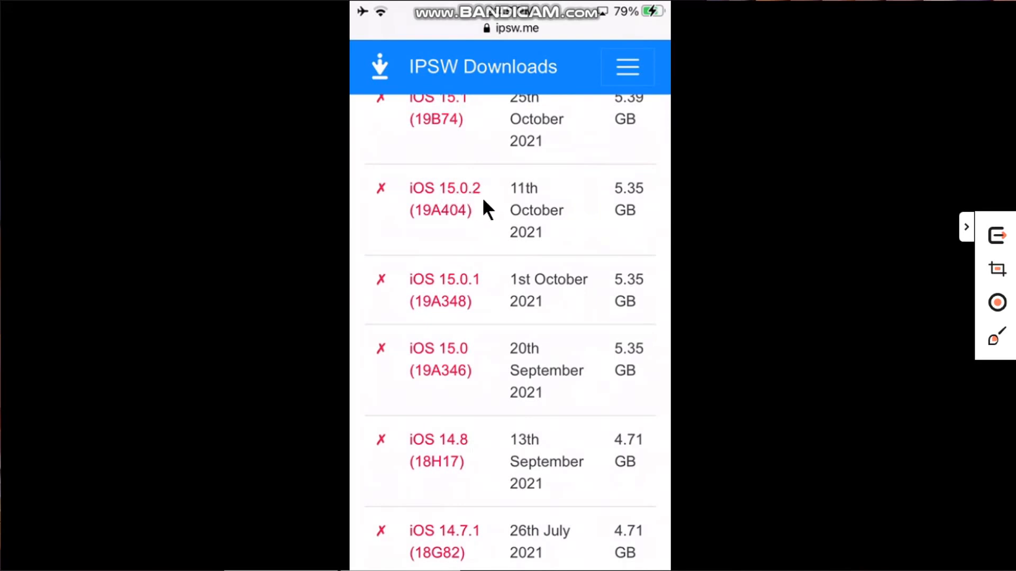
{"action": "mouse_move", "coordinate": [806, 229]}
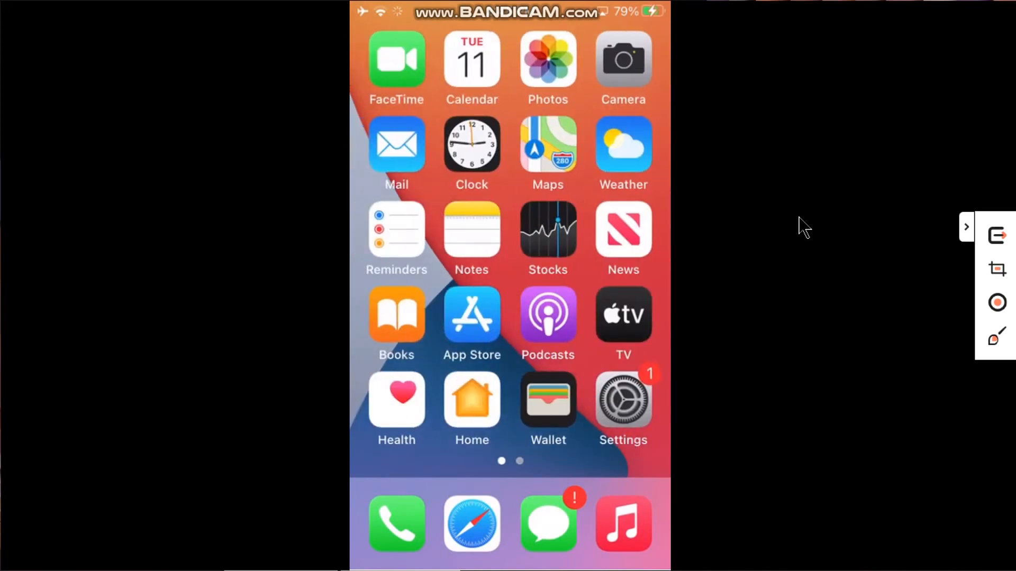
Swipe to the second home screen page showing Files, Find My, Shortcuts and Utilities
{"action": "scroll", "scroll_direction": "left", "scroll_amount": 3}
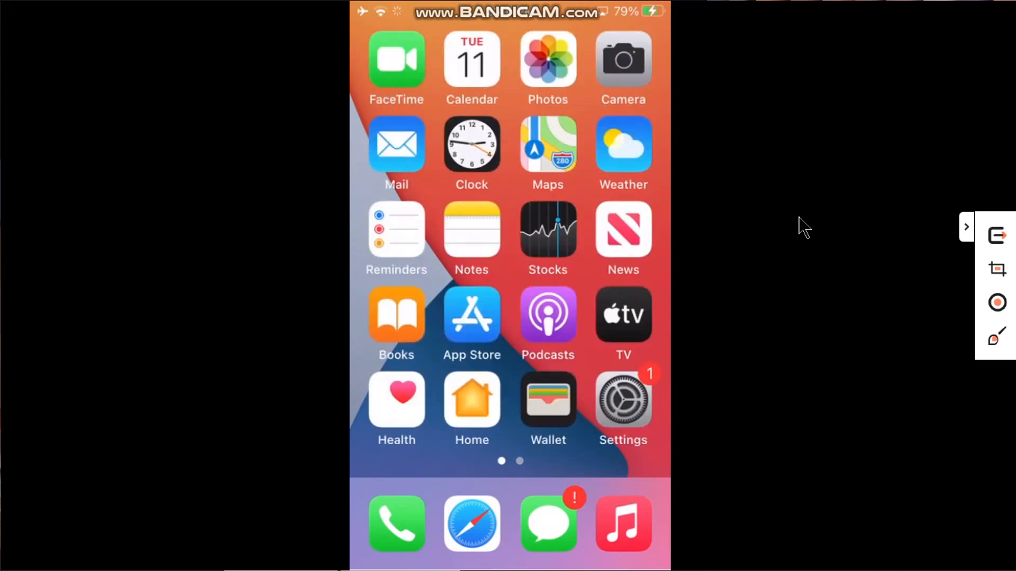
{"action": "scroll", "scroll_direction": "left", "scroll_amount": 3}
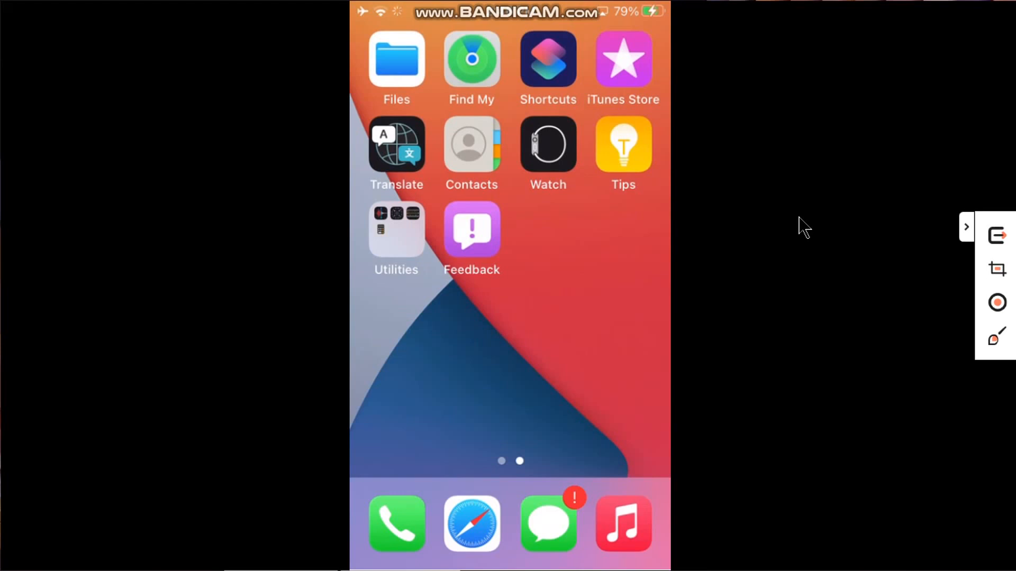